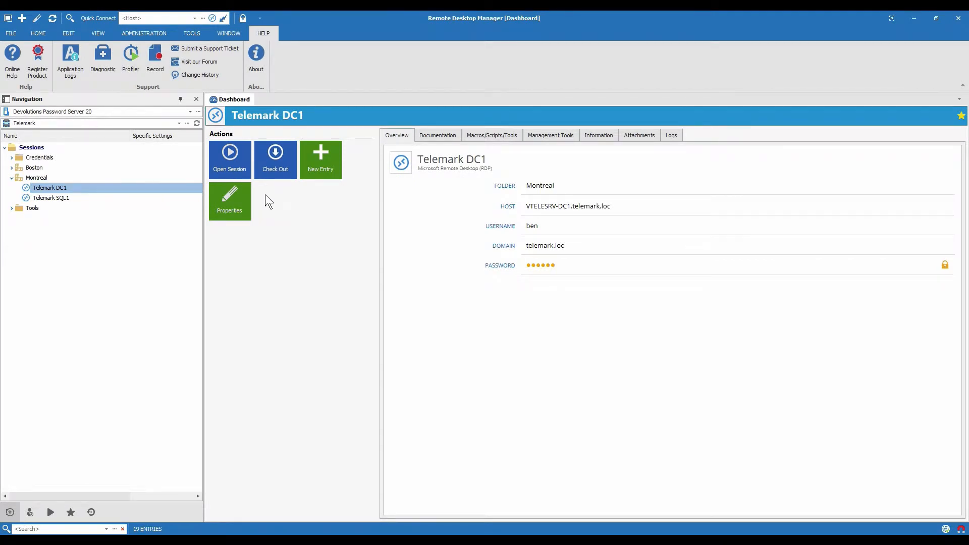
pyautogui.moveTo(274, 194)
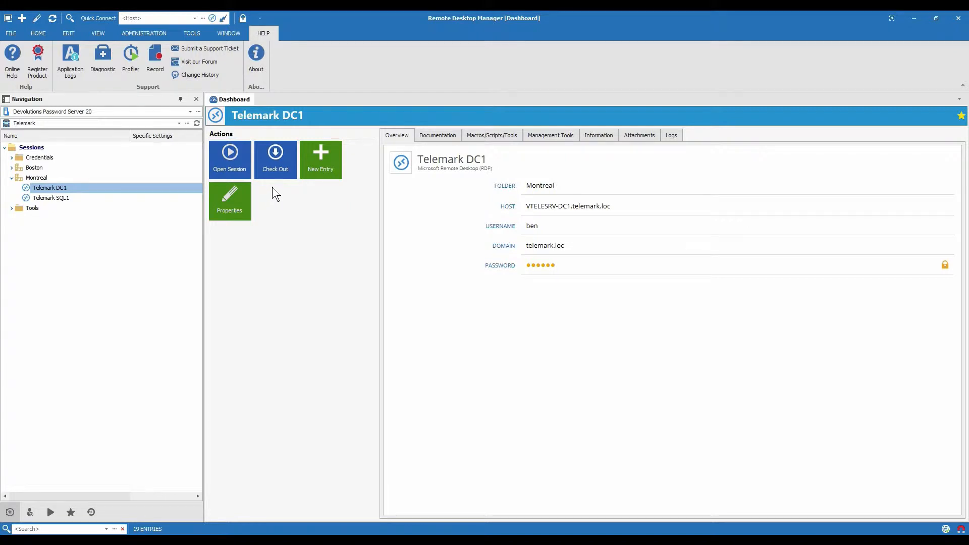
pyautogui.moveTo(261, 203)
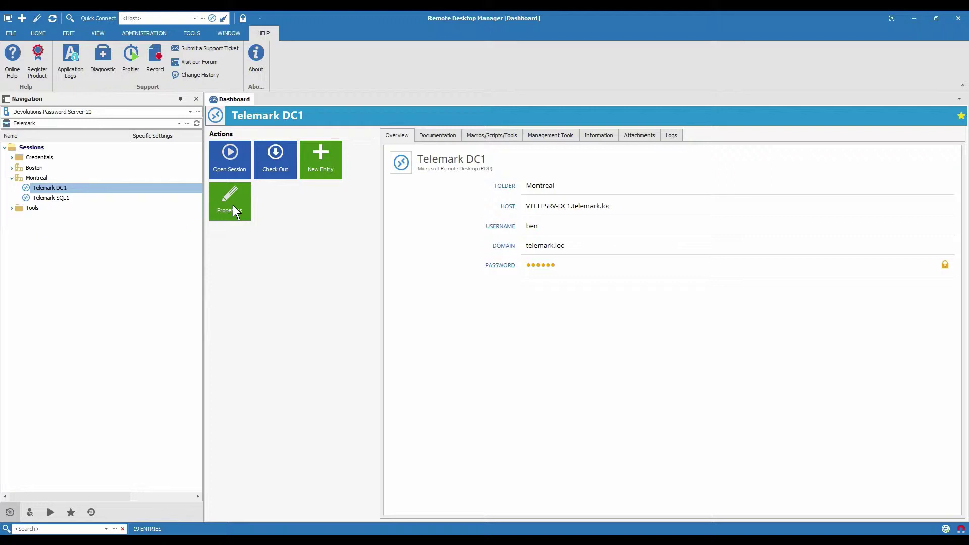
pyautogui.moveTo(231, 156)
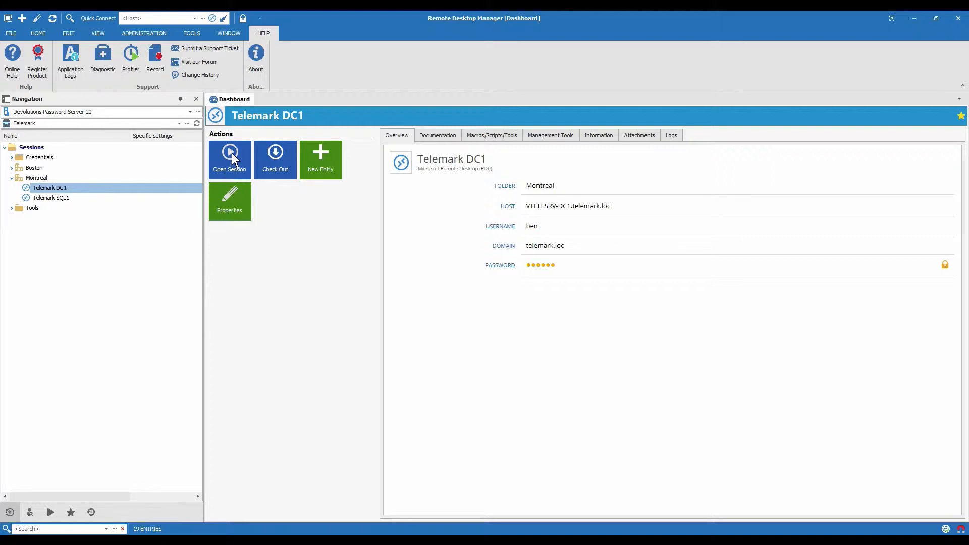
pyautogui.moveTo(229, 172)
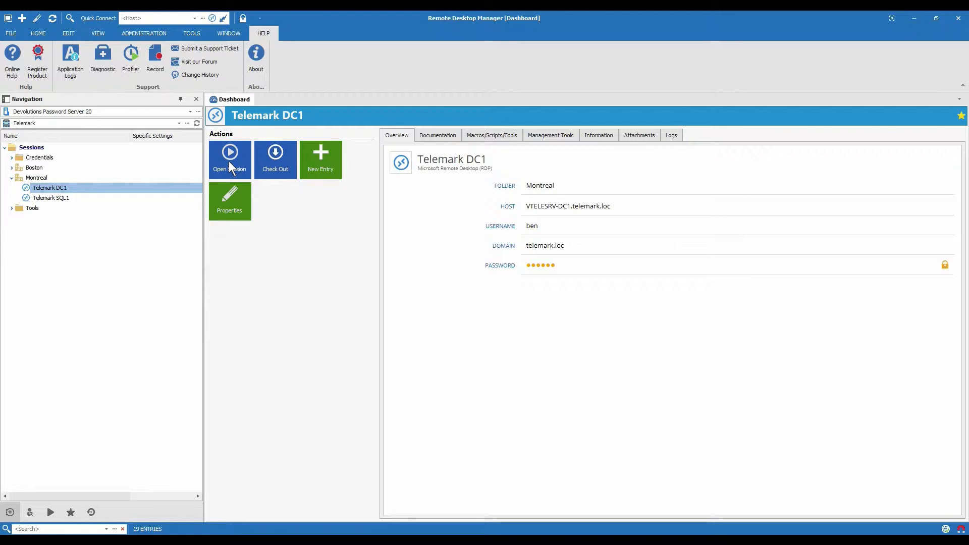
pyautogui.moveTo(231, 177)
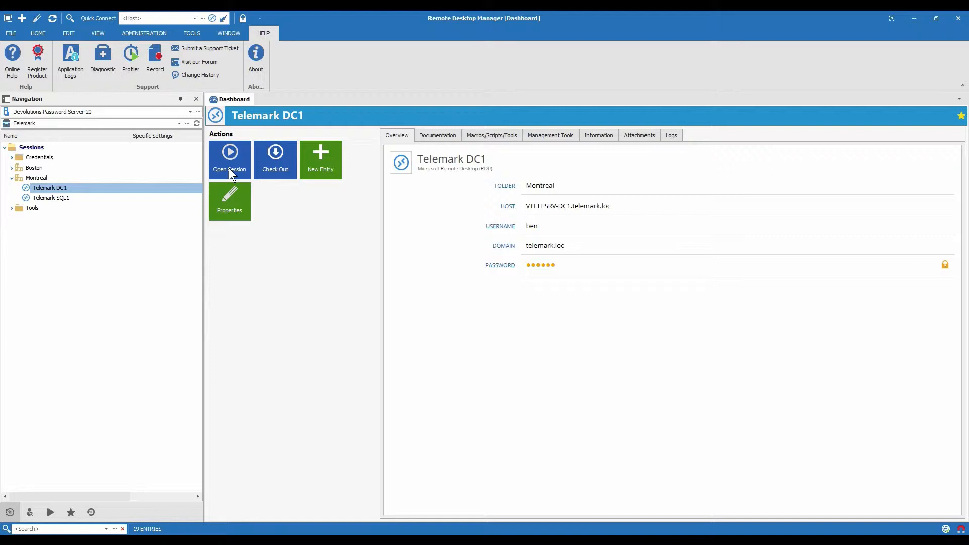
pyautogui.moveTo(271, 159)
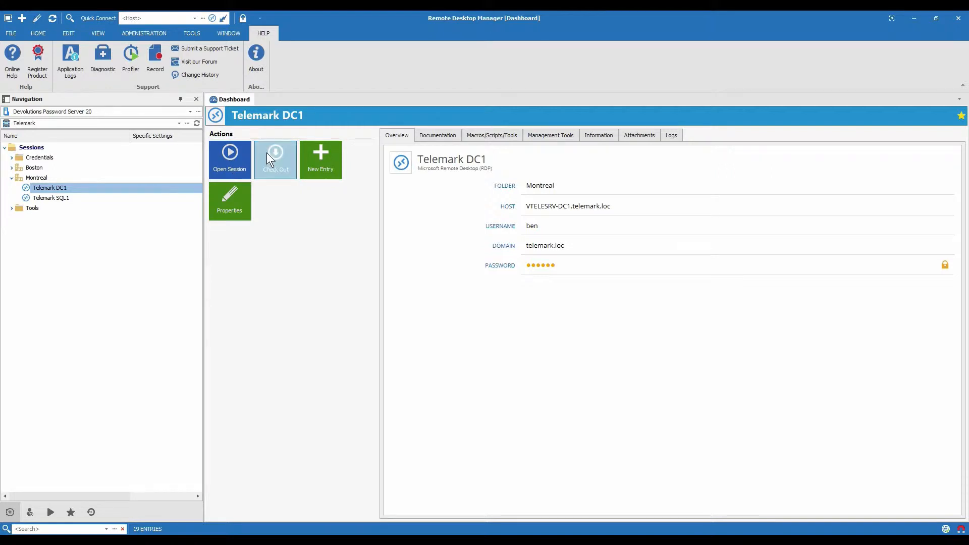
# Check out Telemark DC1, entering 'maintenance' as the check-out comment
pyautogui.click(275, 159)
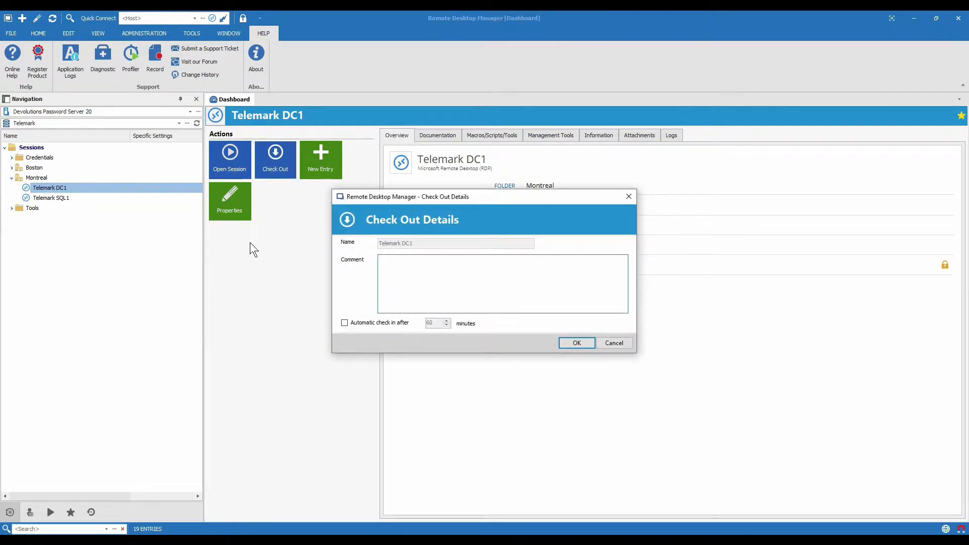
pyautogui.write('mainten')
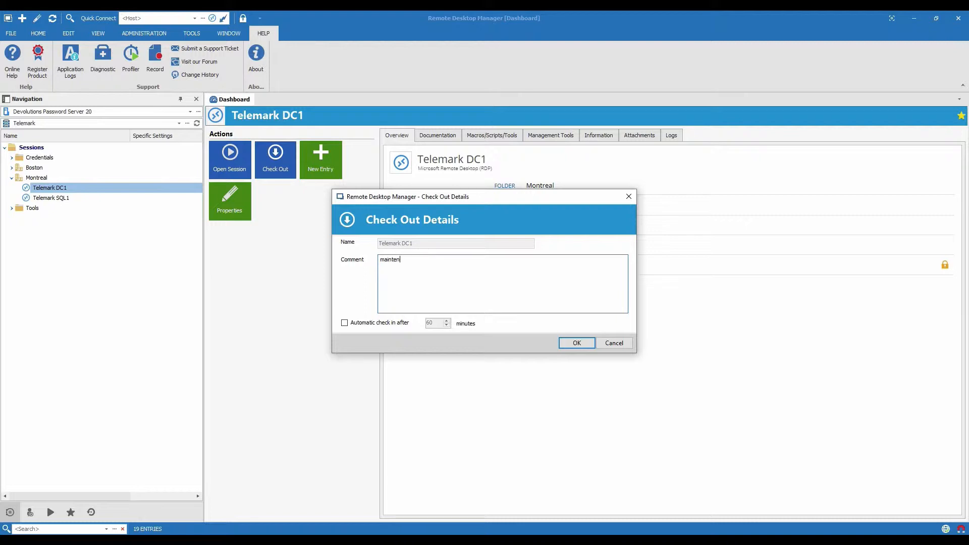
pyautogui.write('ance')
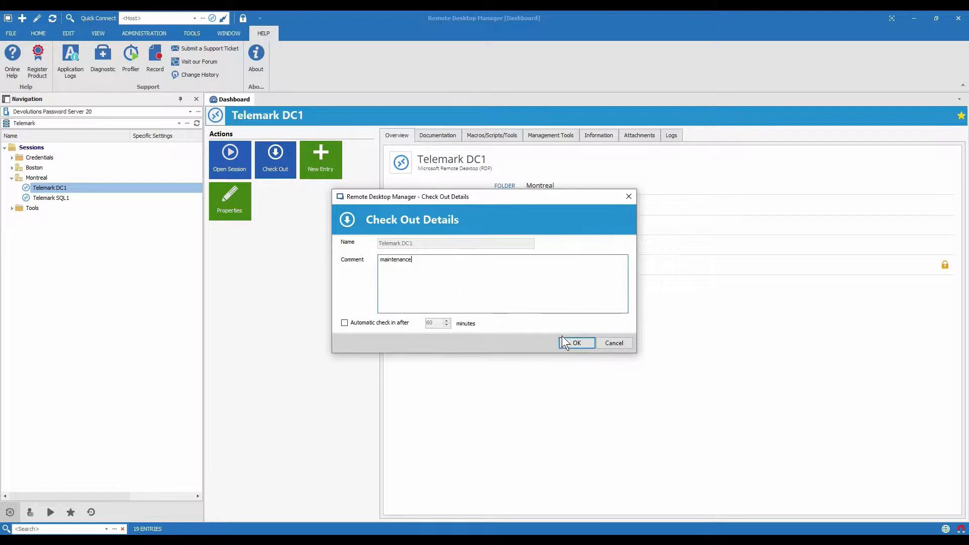
pyautogui.click(576, 343)
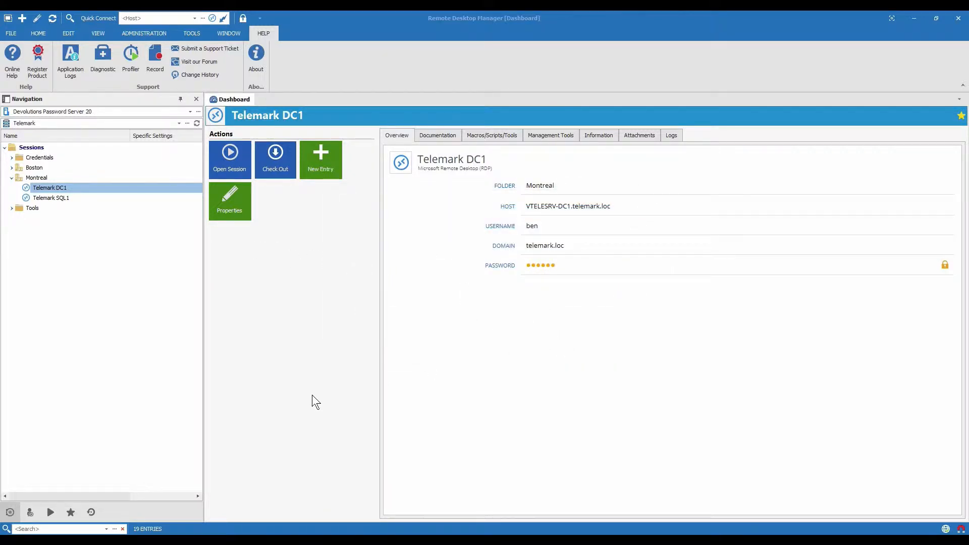
pyautogui.click(275, 159)
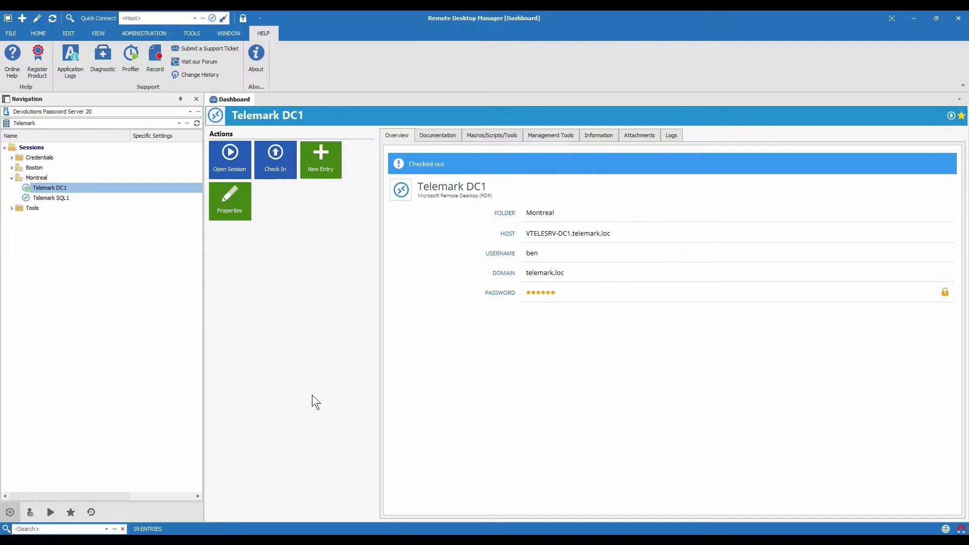
pyautogui.moveTo(239, 219)
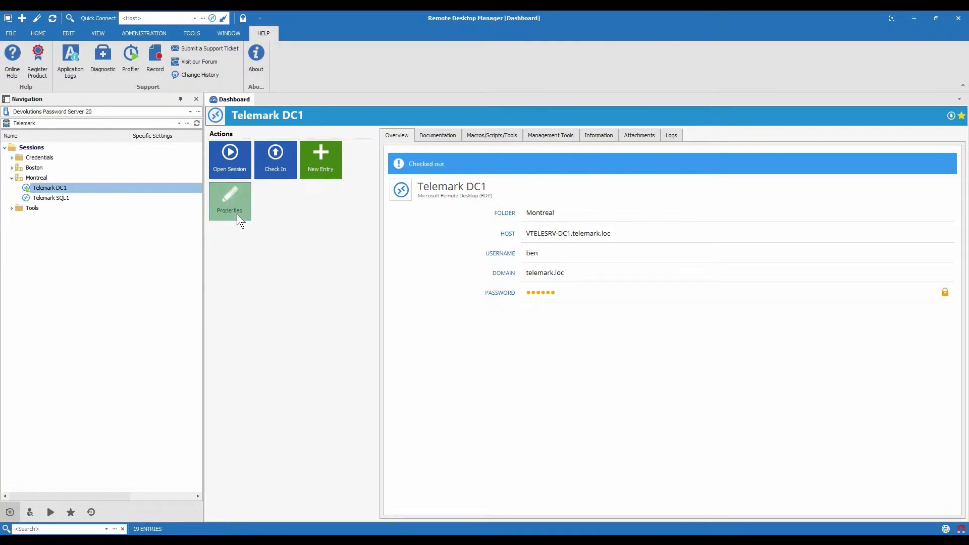
pyautogui.click(229, 202)
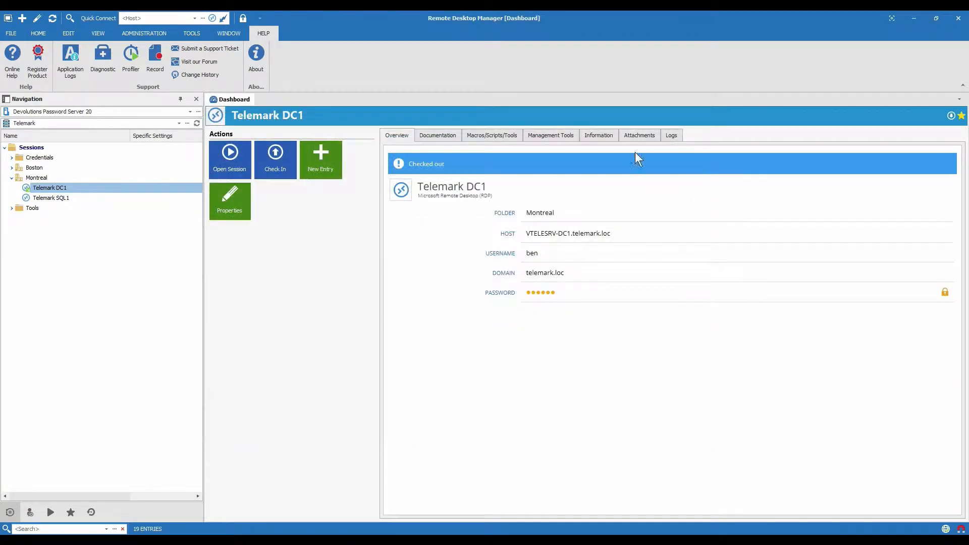
pyautogui.moveTo(251, 356)
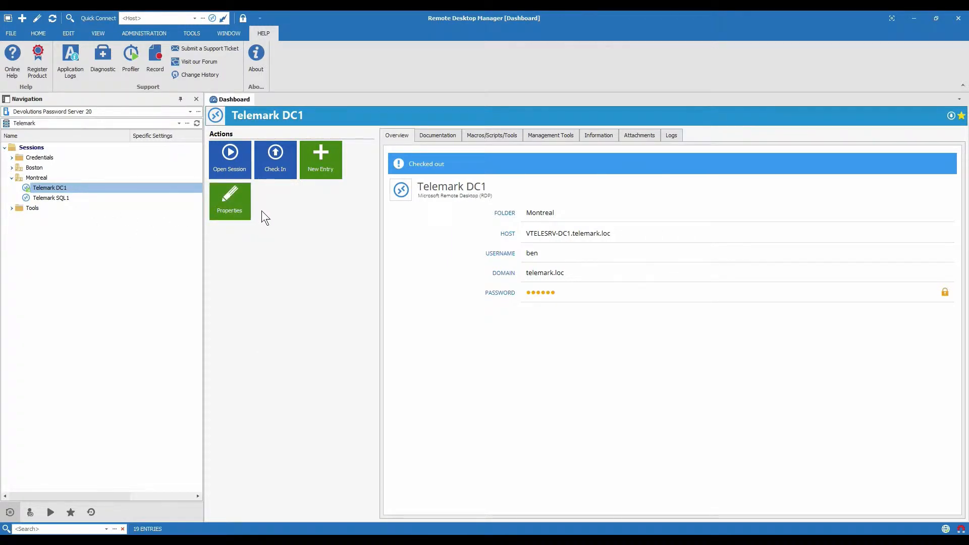
pyautogui.moveTo(275, 161)
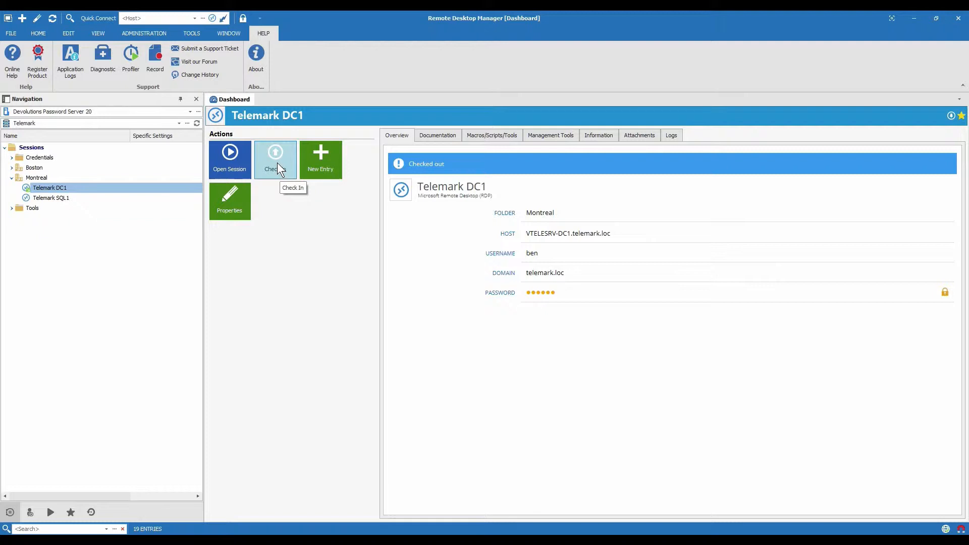
# Check in Telemark DC1, then select Telemark SQL1 in the navigation tree
pyautogui.click(275, 159)
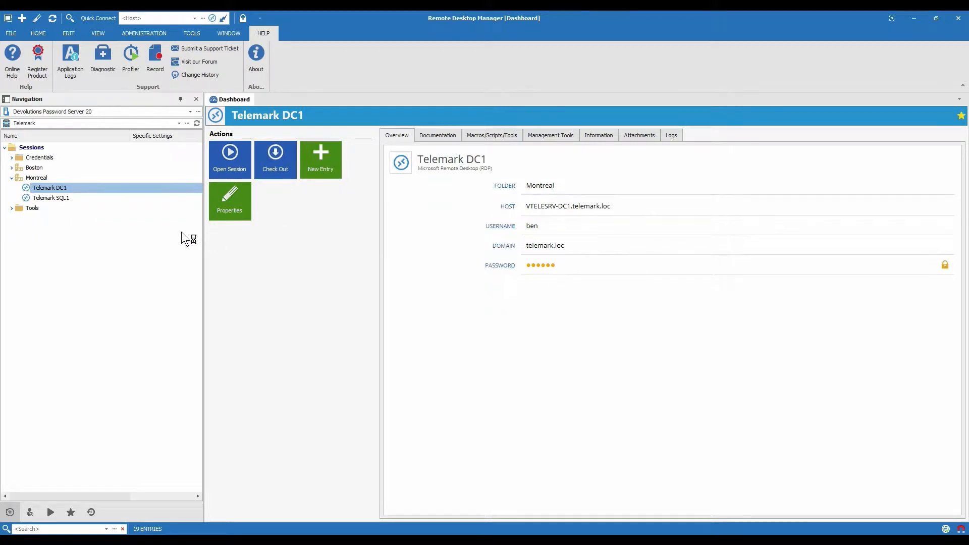
pyautogui.click(51, 197)
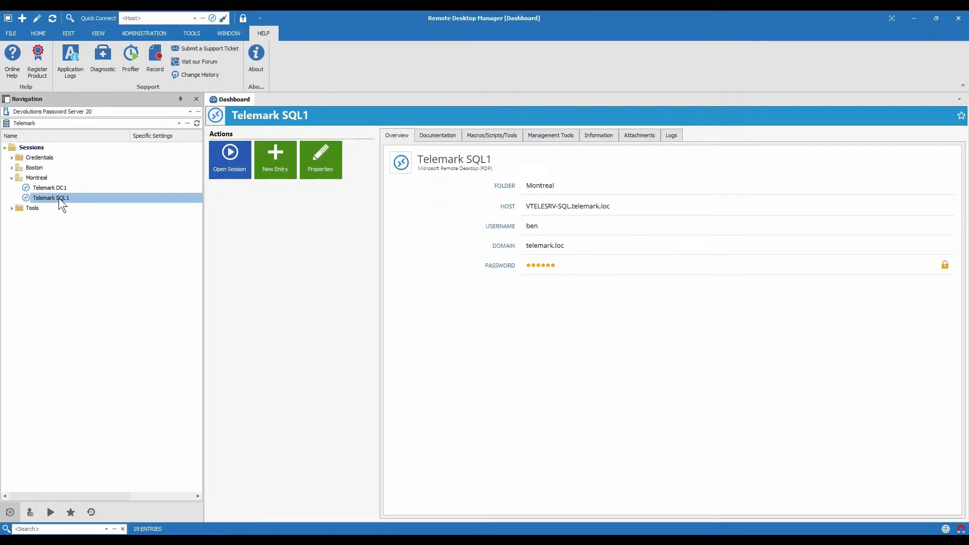
pyautogui.moveTo(232, 164)
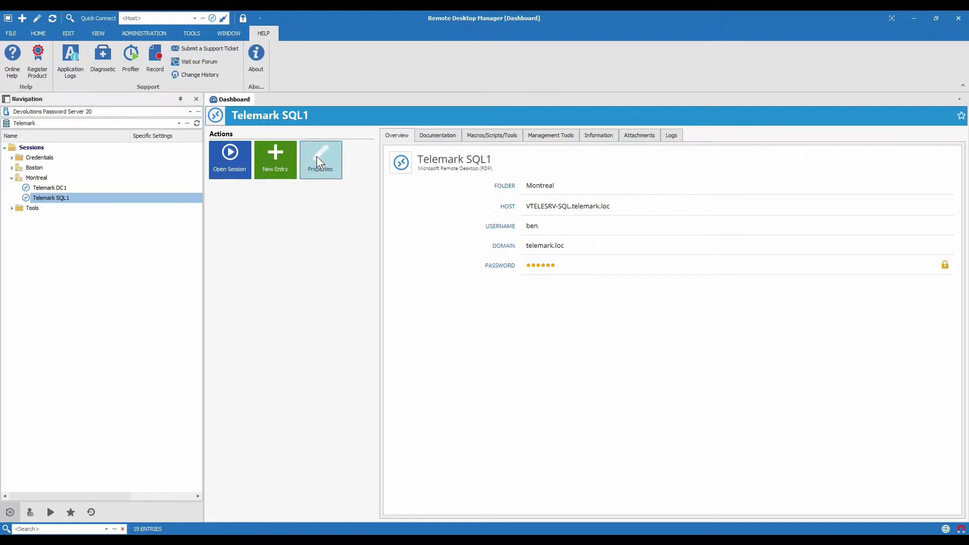
# Set Telemark SQL1's Security checkout mode to Manual in its properties
pyautogui.click(321, 160)
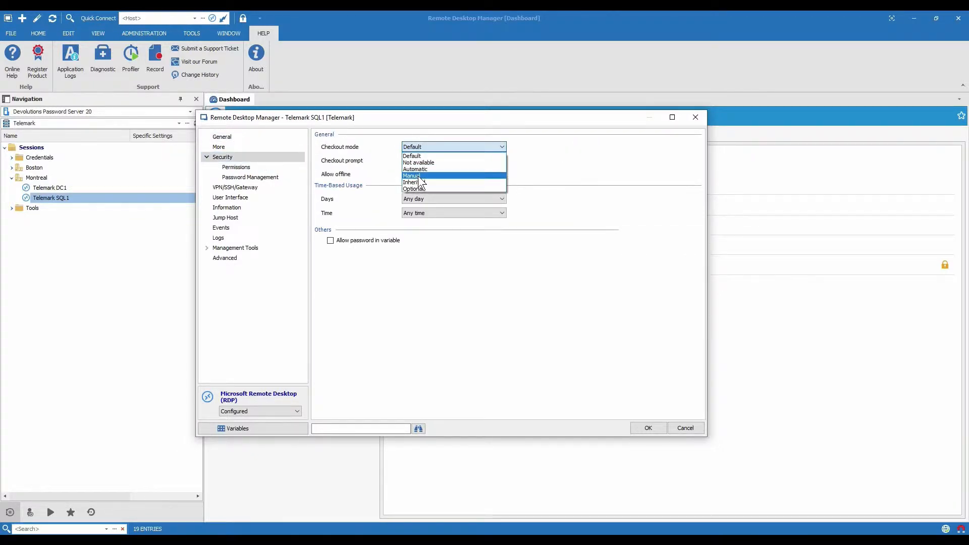
pyautogui.click(412, 175)
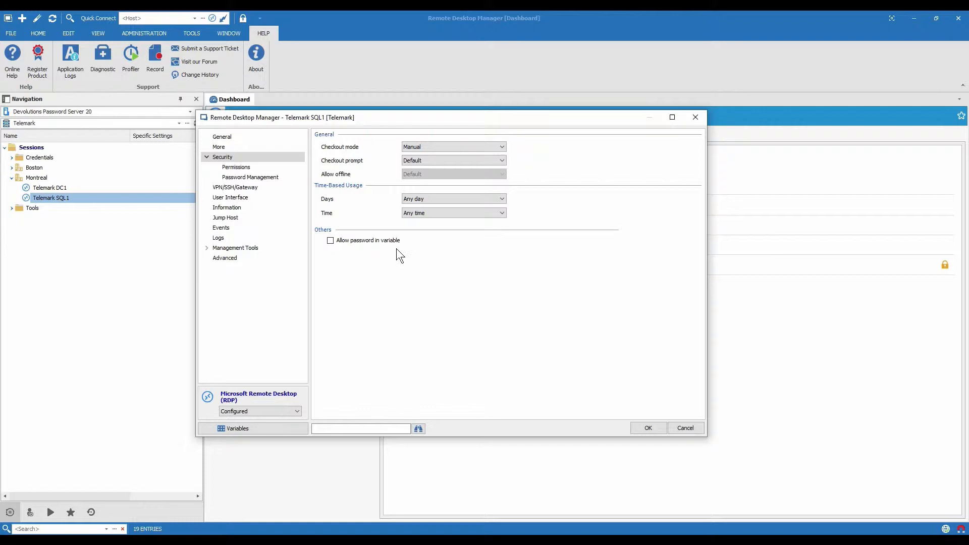
pyautogui.moveTo(372, 167)
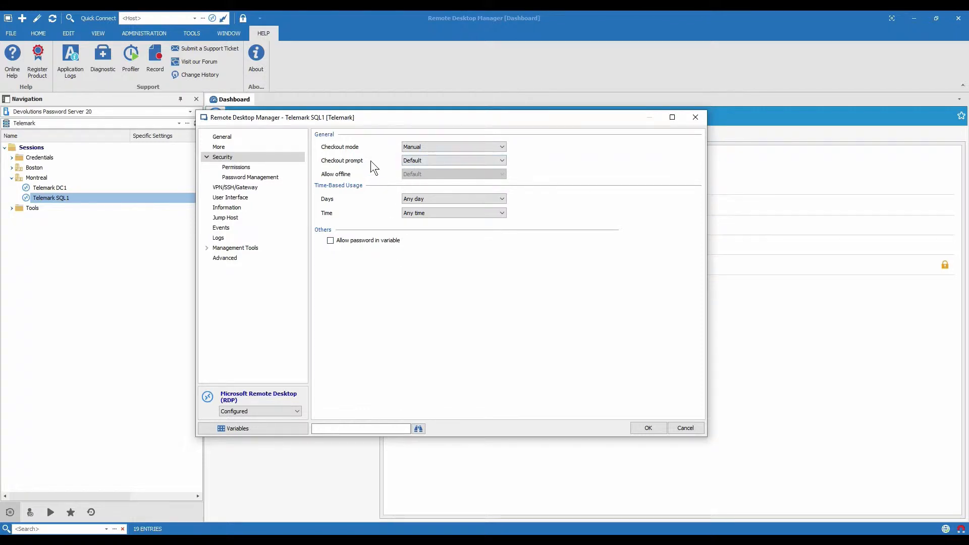
pyautogui.click(453, 160)
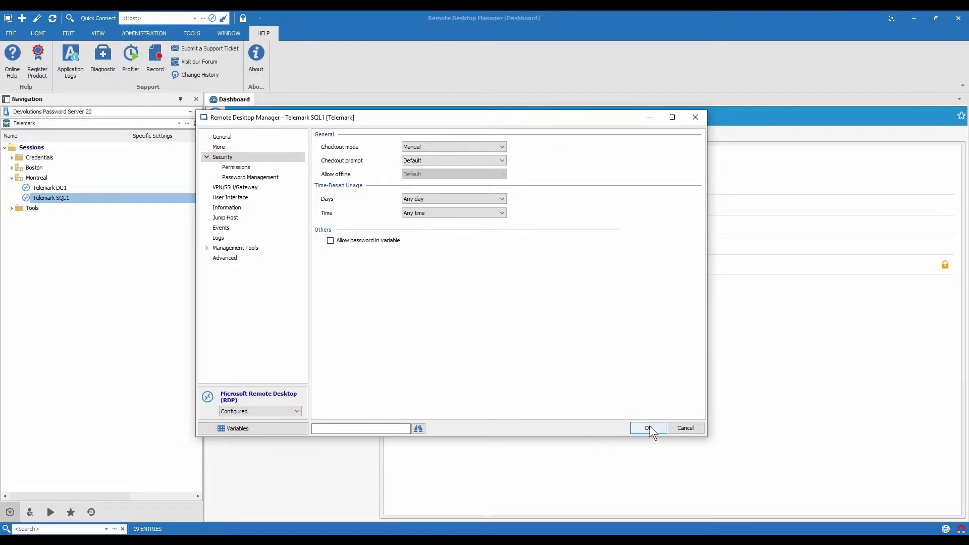
pyautogui.click(648, 428)
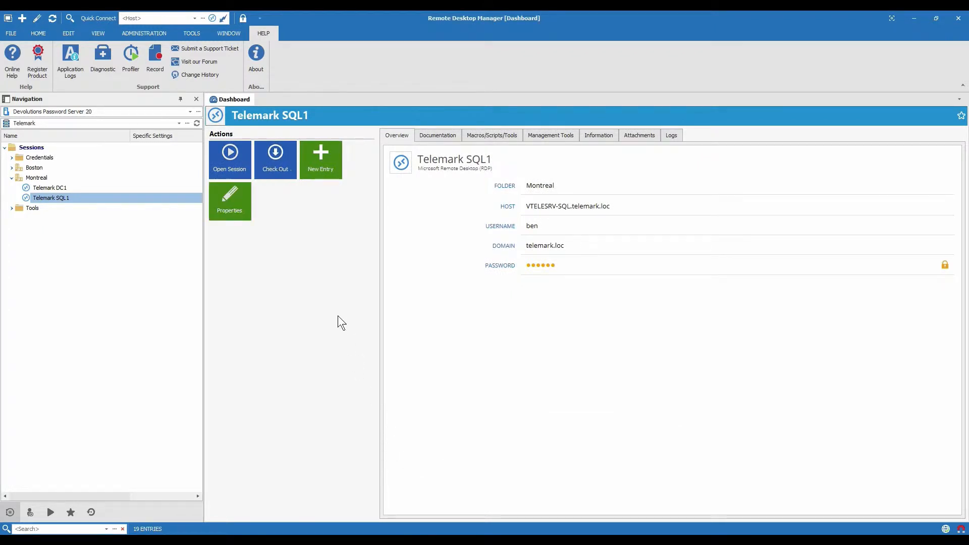
pyautogui.moveTo(252, 166)
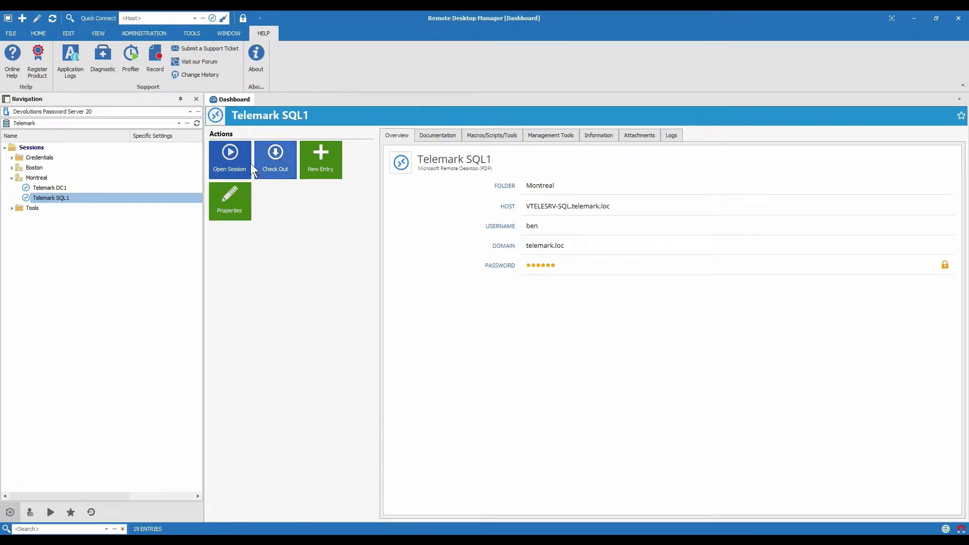
pyautogui.moveTo(236, 175)
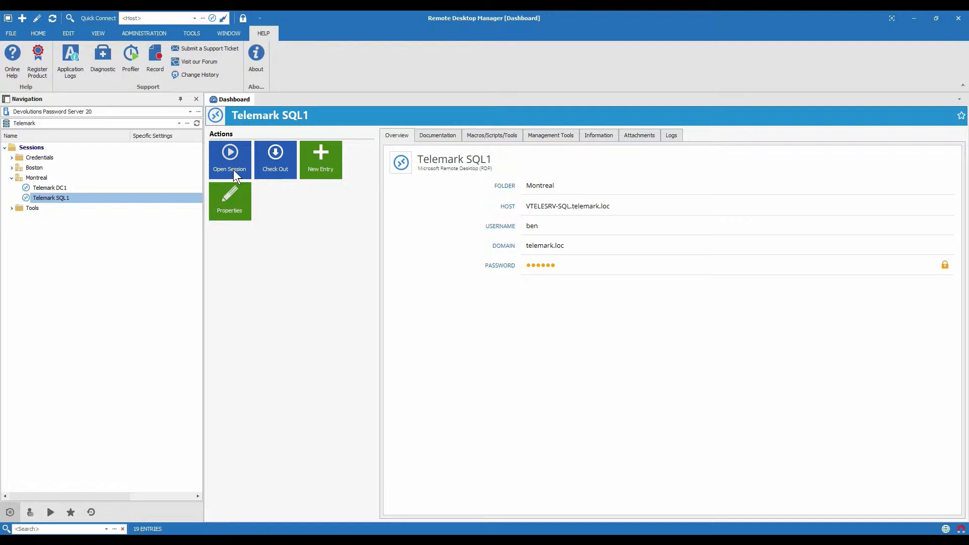
pyautogui.moveTo(259, 195)
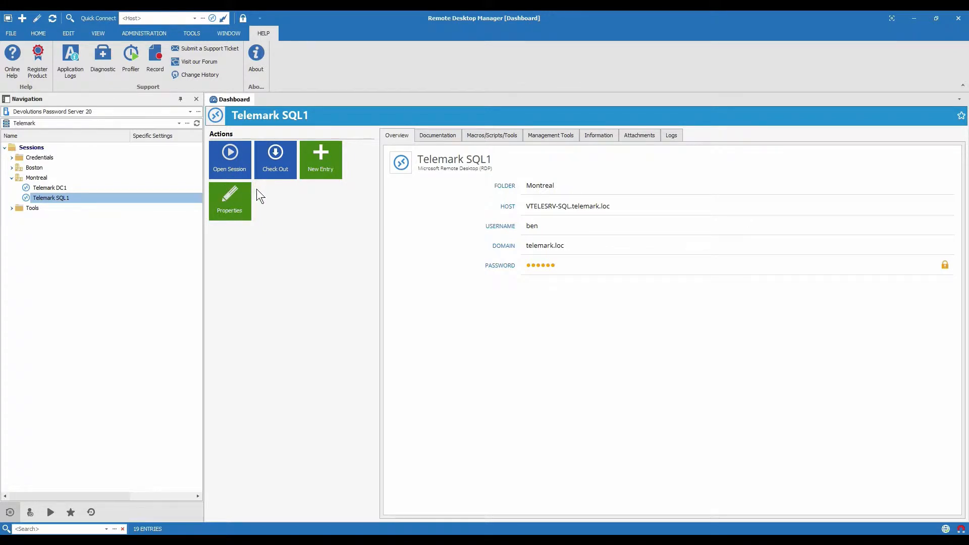
pyautogui.moveTo(250, 200)
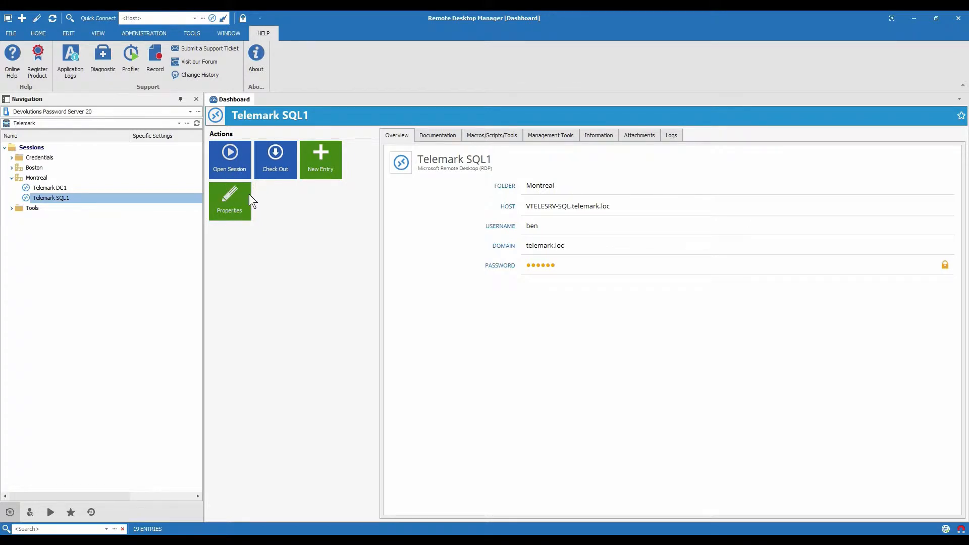
# Check out Telemark SQL1 with the comment 'try'
pyautogui.click(275, 159)
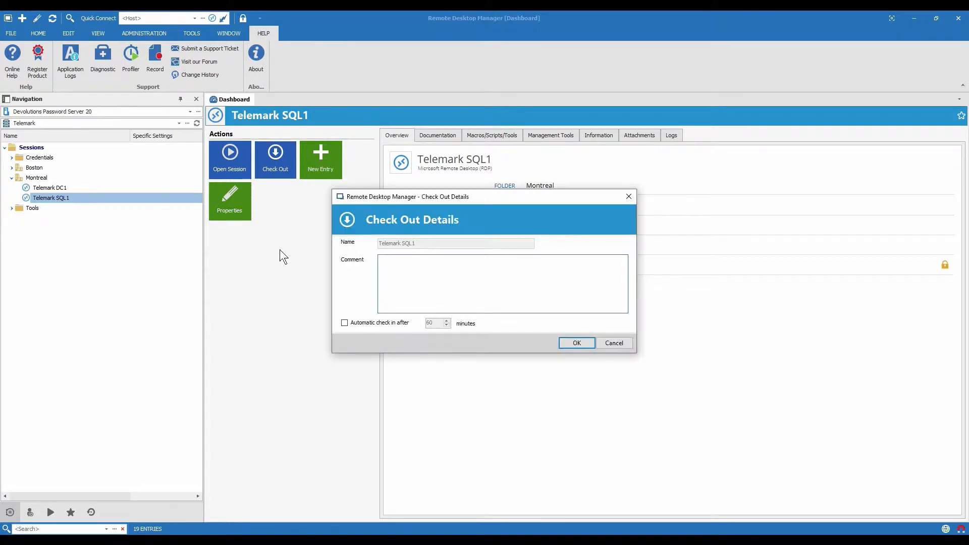
pyautogui.write('try')
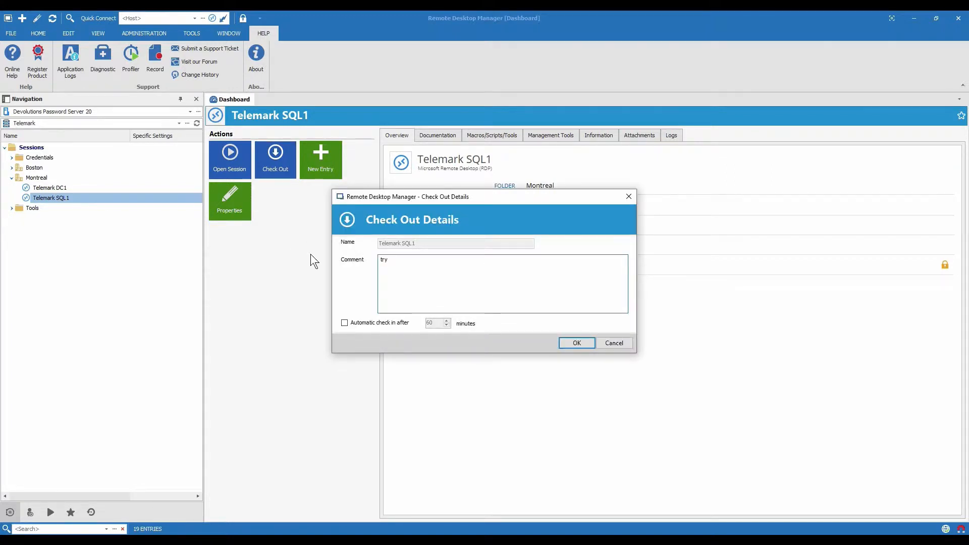
pyautogui.click(576, 343)
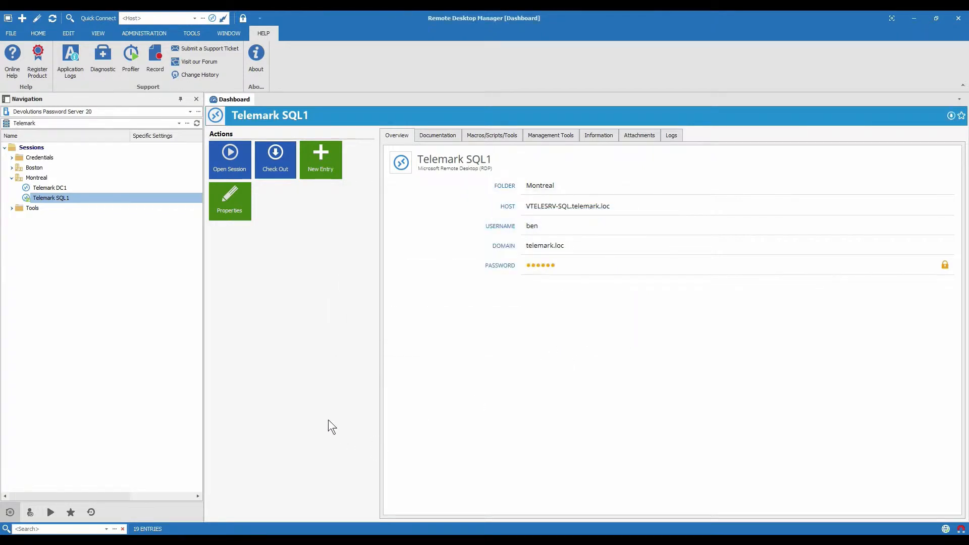
# Refresh Telemark SQL1's dashboard so it shows the Checked out banner and Check In
pyautogui.click(275, 160)
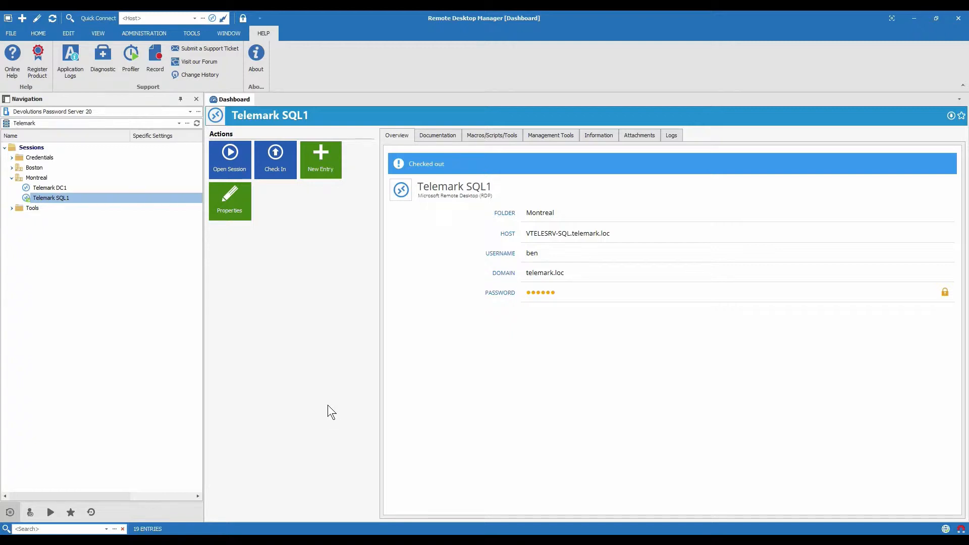
pyautogui.moveTo(326, 388)
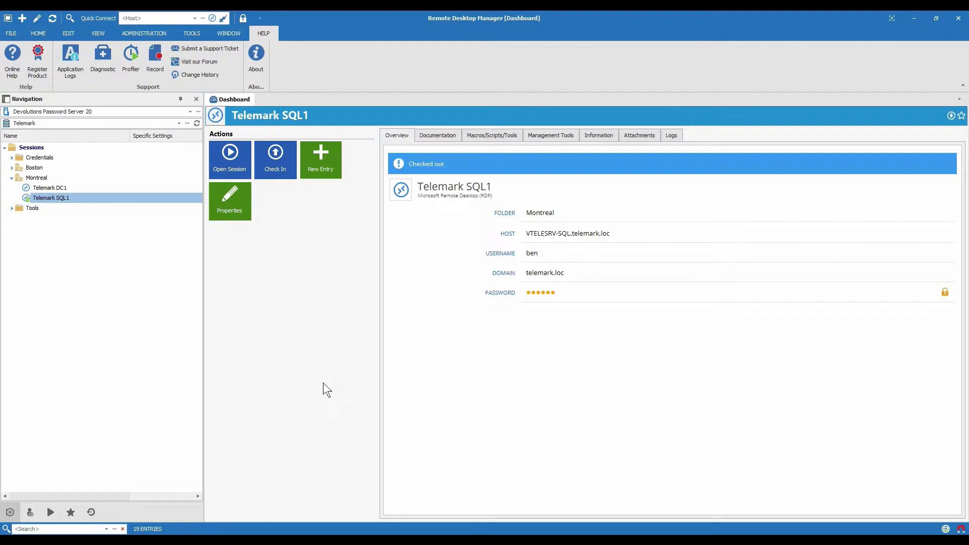
# Check Telemark SQL1 back in and start a new check-out commented 'maintenance'
pyautogui.click(275, 159)
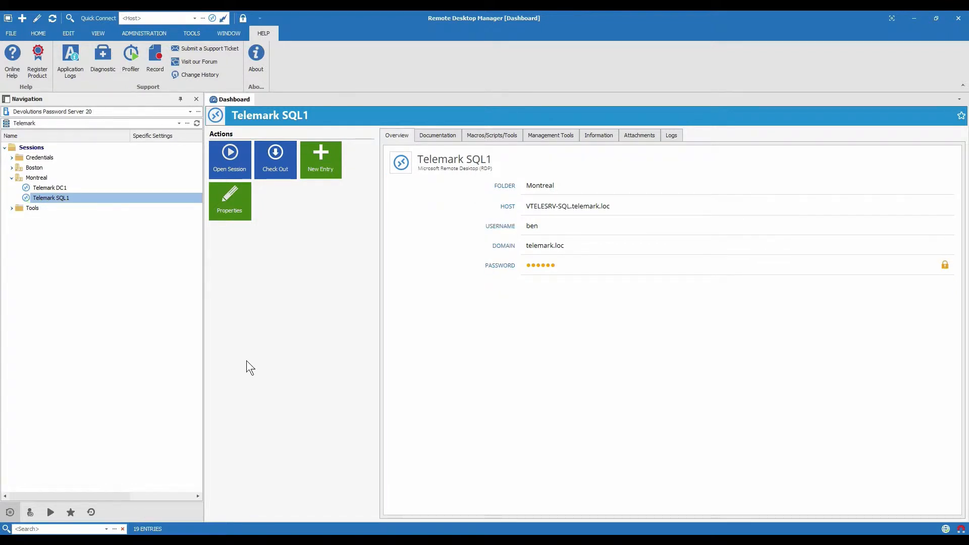
pyautogui.moveTo(295, 178)
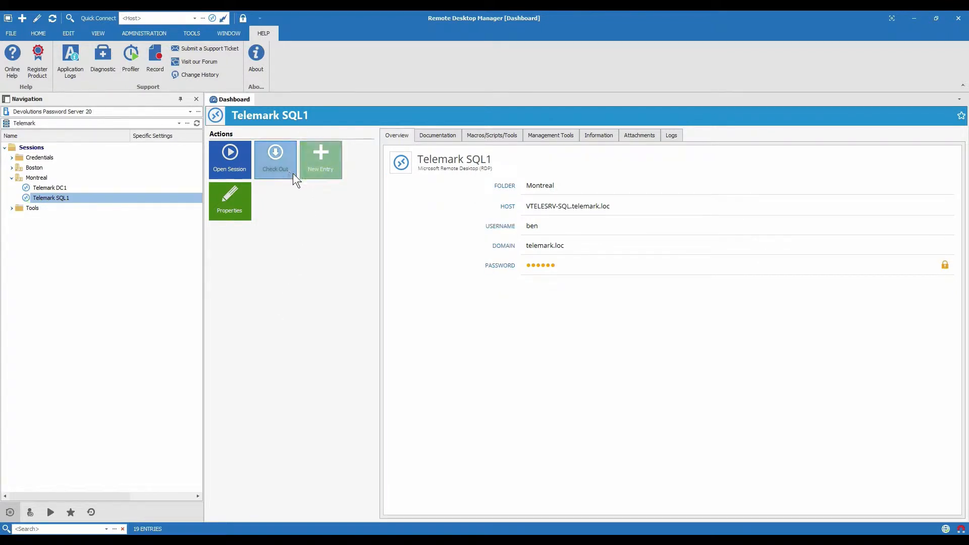
pyautogui.click(275, 159)
pyautogui.write('m')
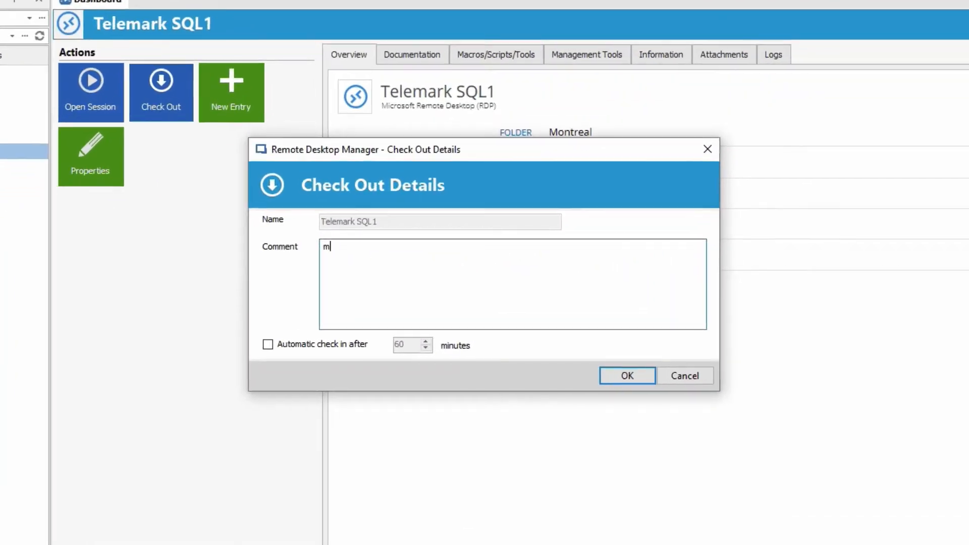
pyautogui.write('ainte')
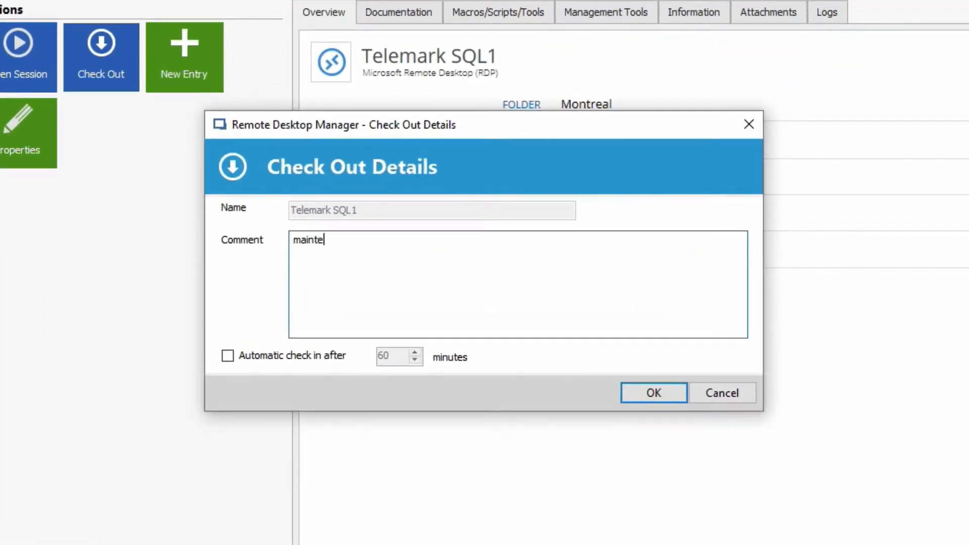
pyautogui.write('nance')
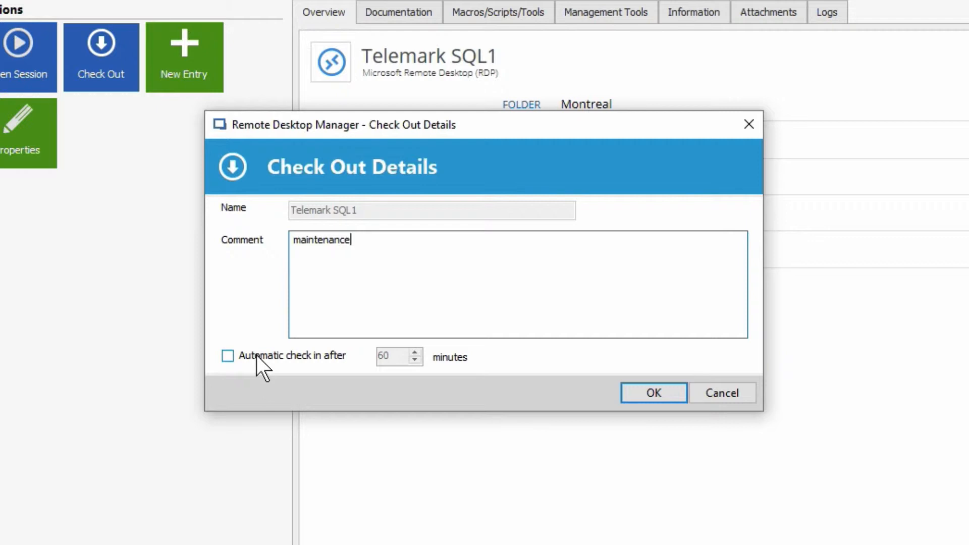
pyautogui.moveTo(298, 360)
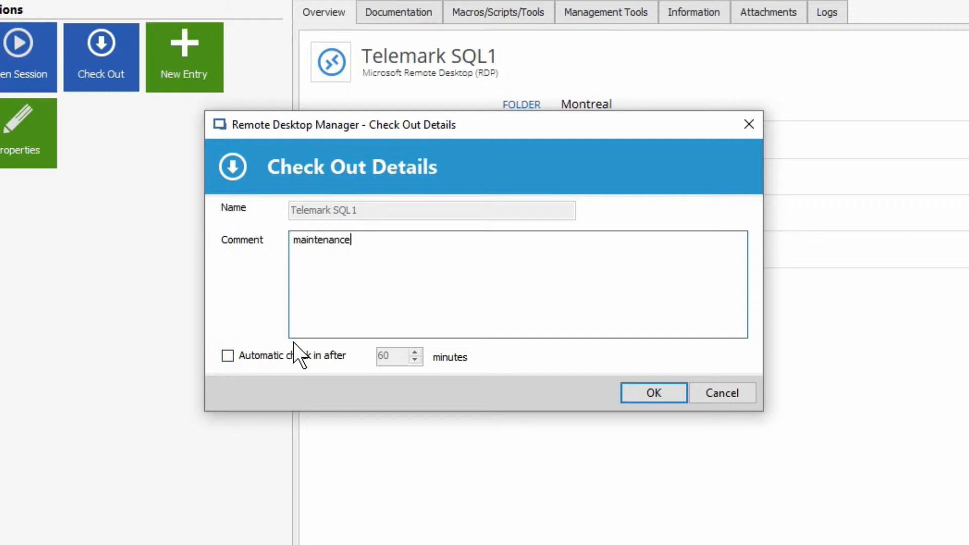
# Enable automatic check-in after 720 minutes and confirm the check-out
pyautogui.click(227, 355)
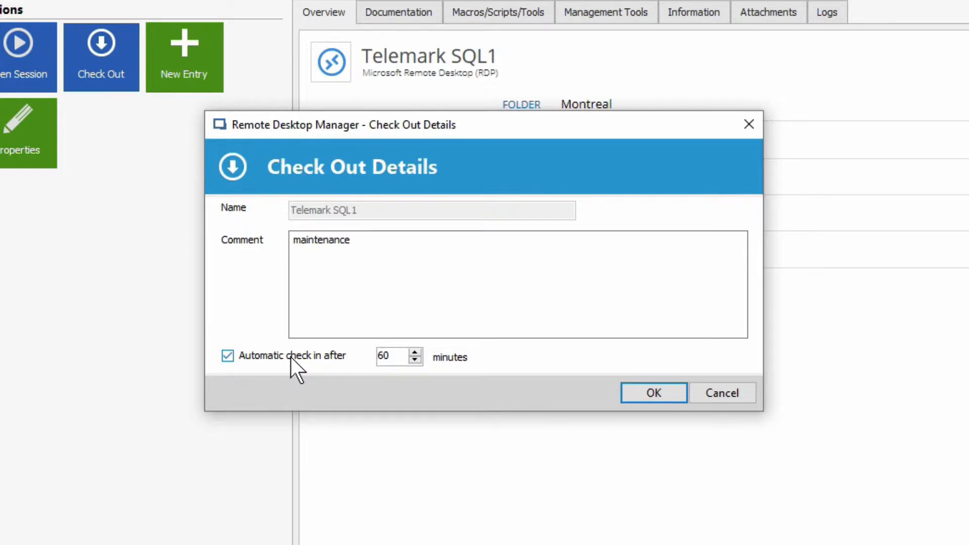
pyautogui.click(389, 357)
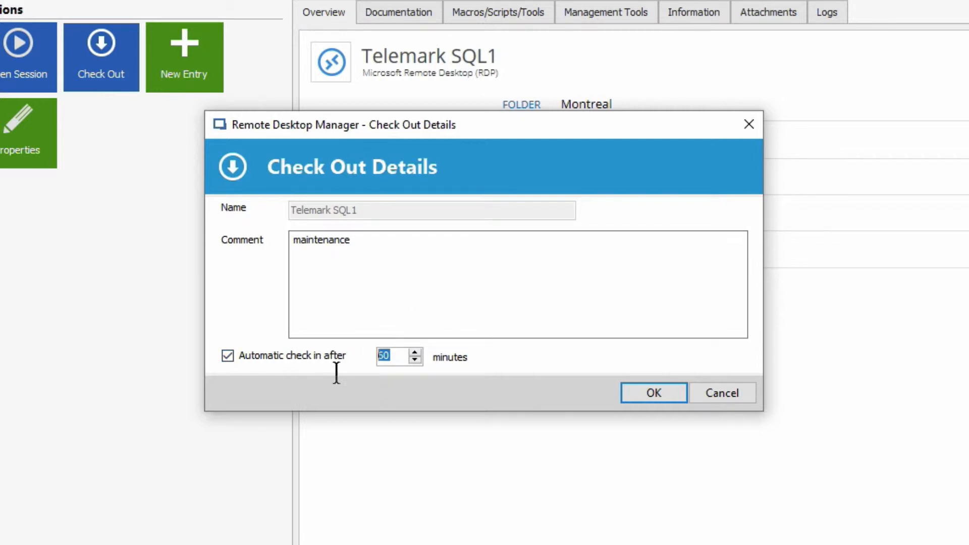
pyautogui.write('720')
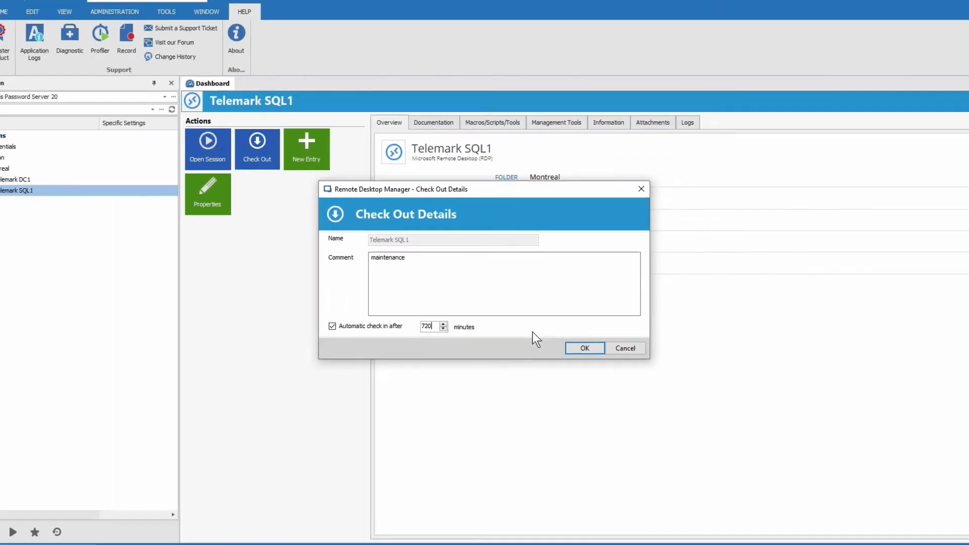
pyautogui.click(584, 348)
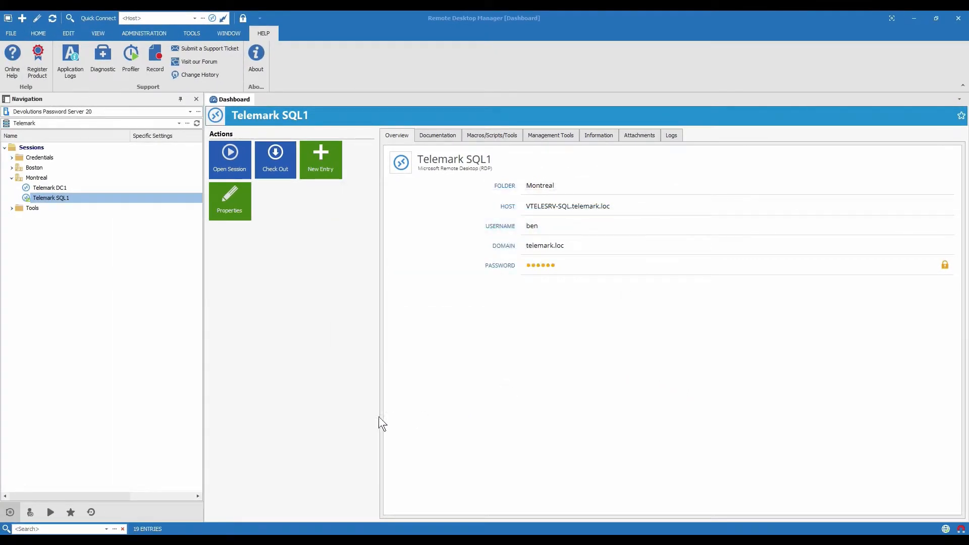
# Refresh Telemark SQL1's dashboard until it offers Check Out again
pyautogui.click(275, 160)
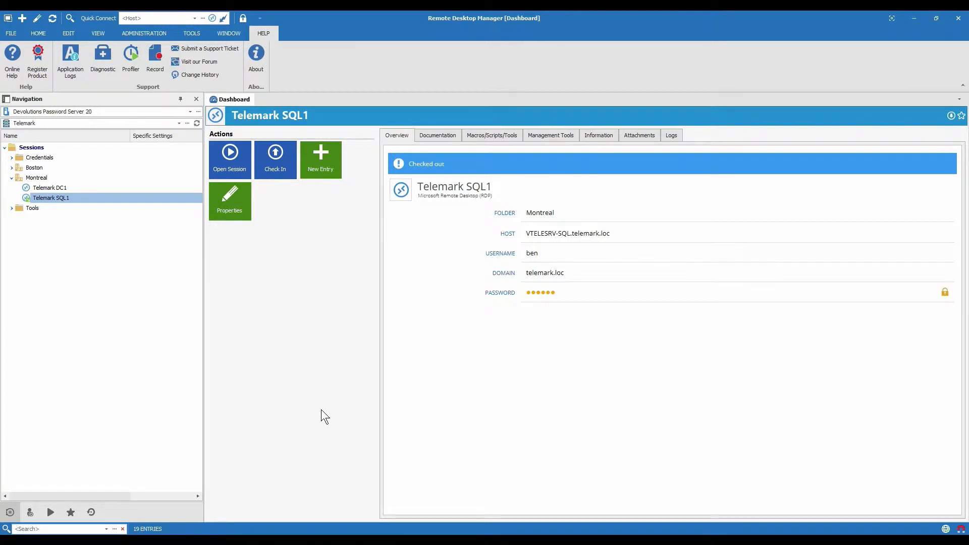
pyautogui.moveTo(279, 160)
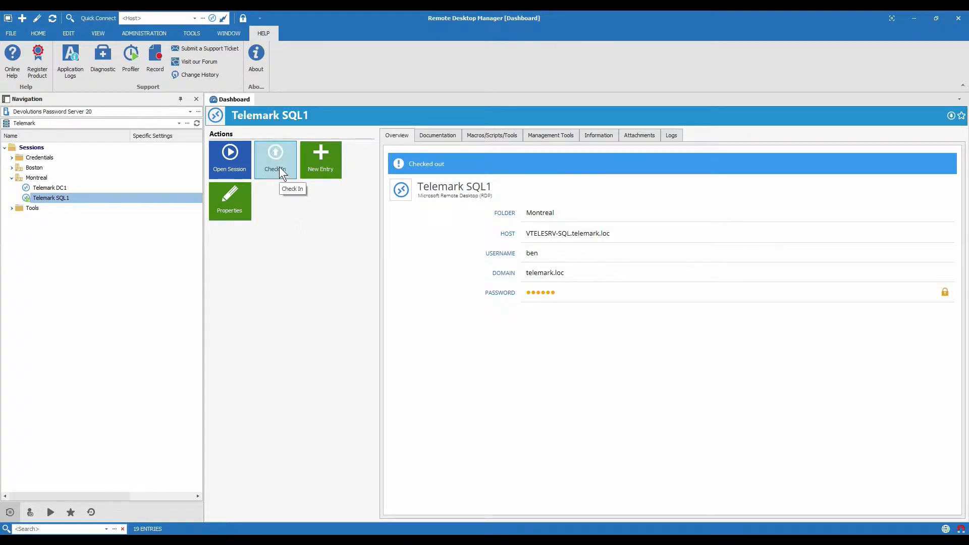
pyautogui.moveTo(258, 272)
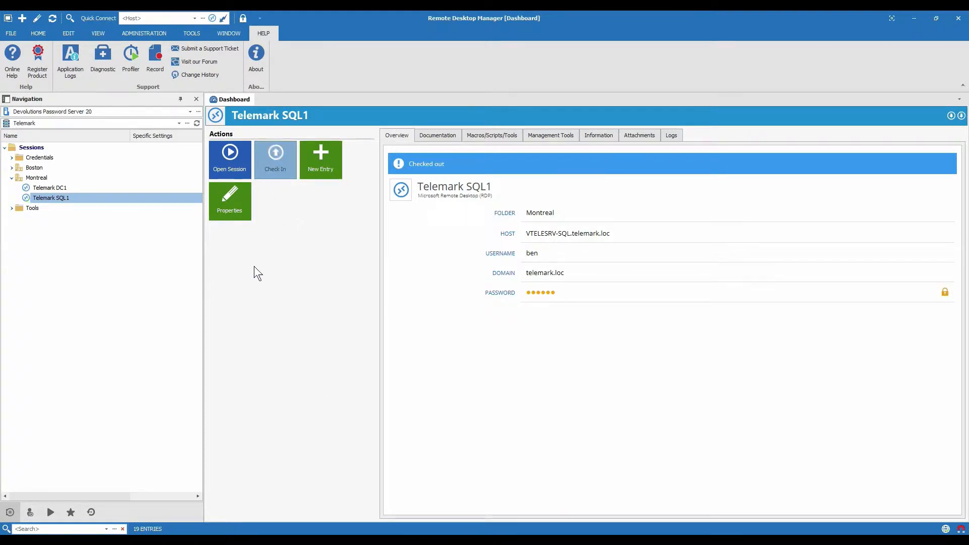
pyautogui.click(275, 159)
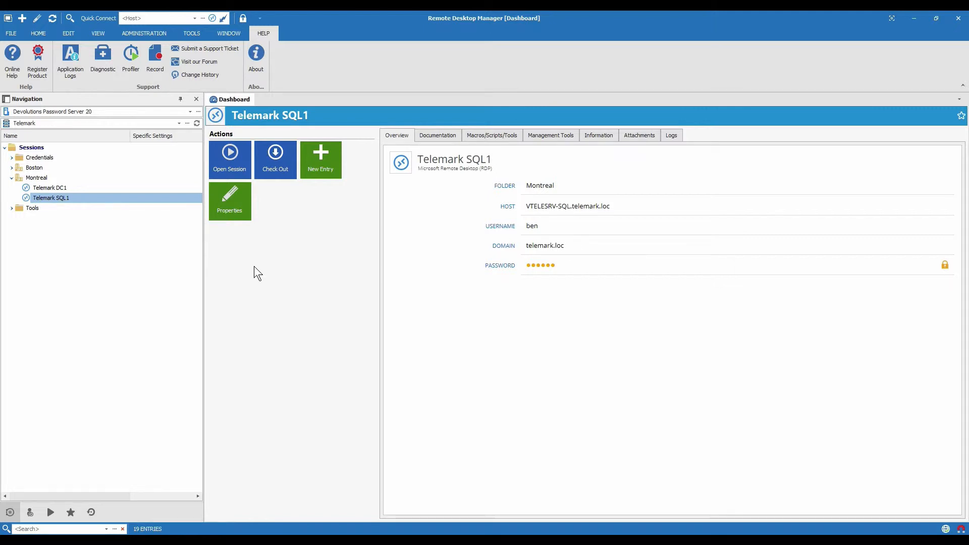
pyautogui.moveTo(359, 272)
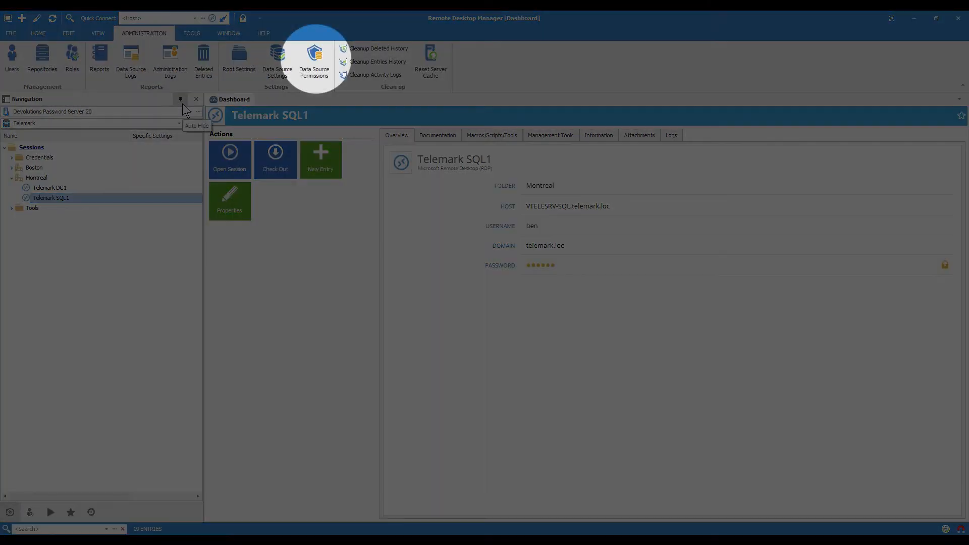
pyautogui.moveTo(295, 96)
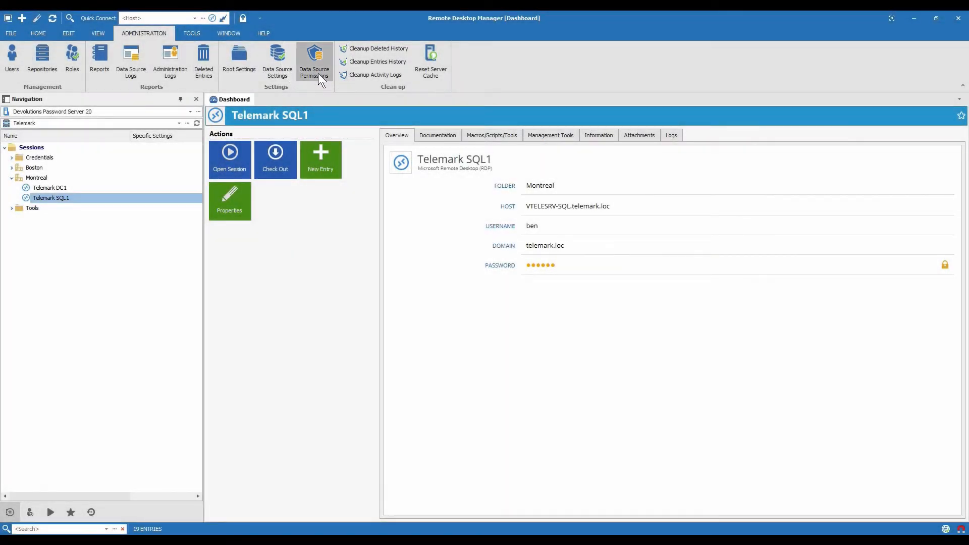
# Set the Miscellaneous 'Check in (force)' data source permission to Custom
pyautogui.click(314, 57)
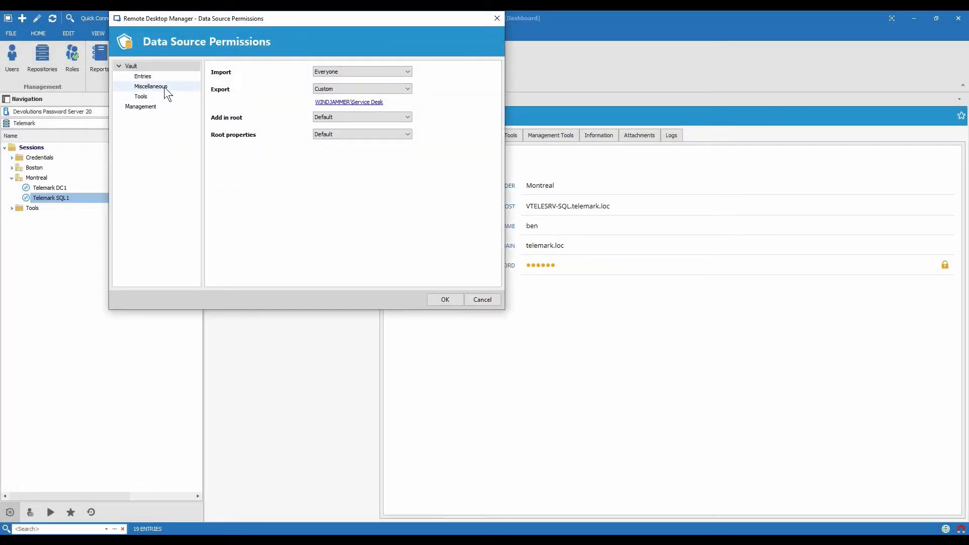
pyautogui.click(150, 87)
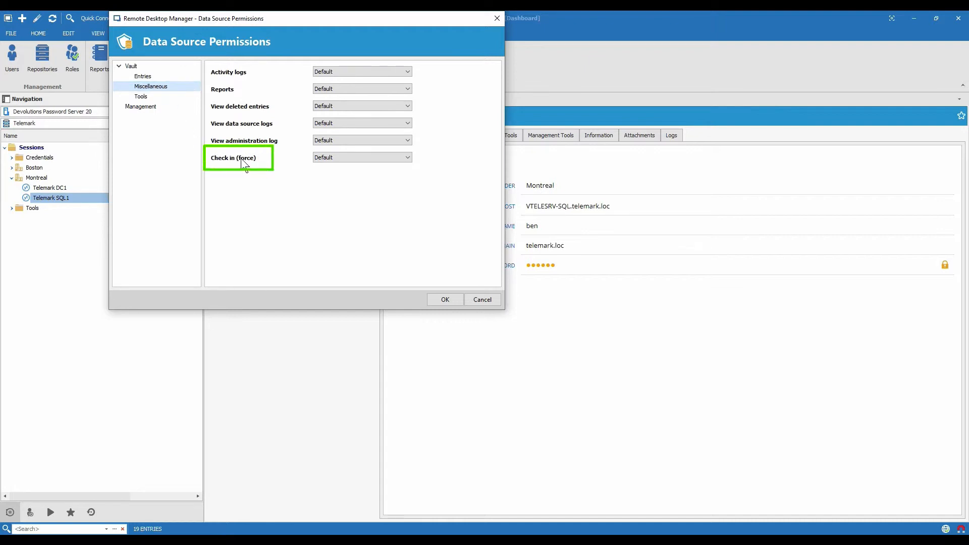
pyautogui.click(361, 157)
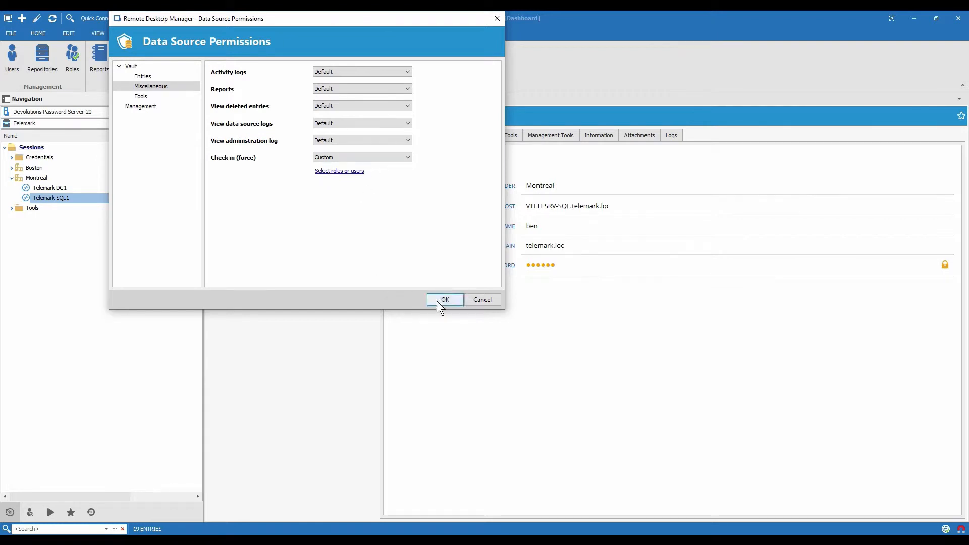
pyautogui.click(444, 300)
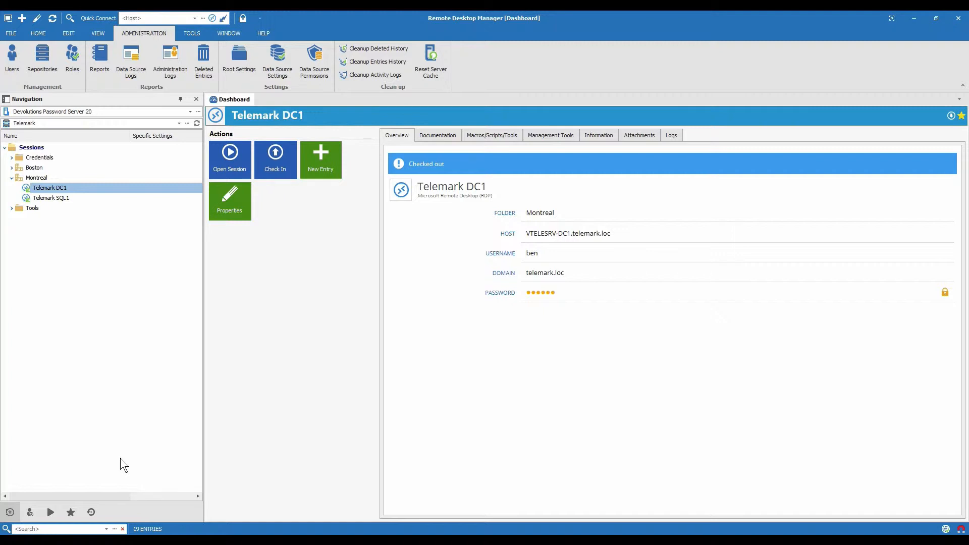
pyautogui.moveTo(160, 367)
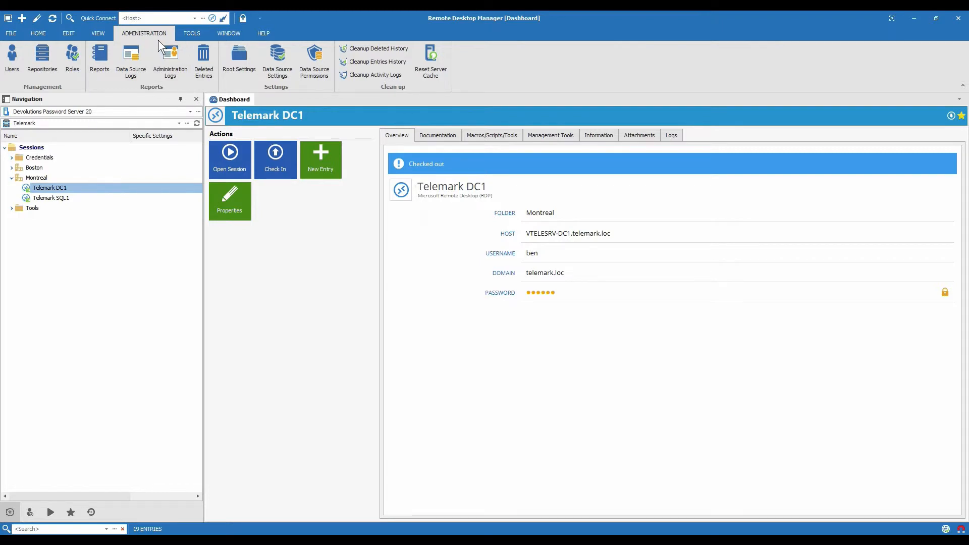
# Generate the Logs and History 'Check Outs' report
pyautogui.click(98, 56)
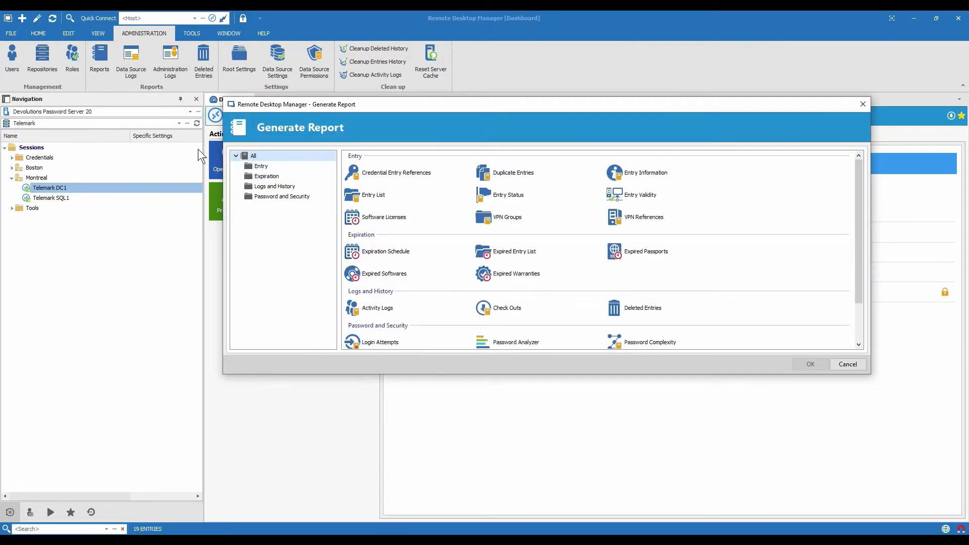
pyautogui.click(275, 185)
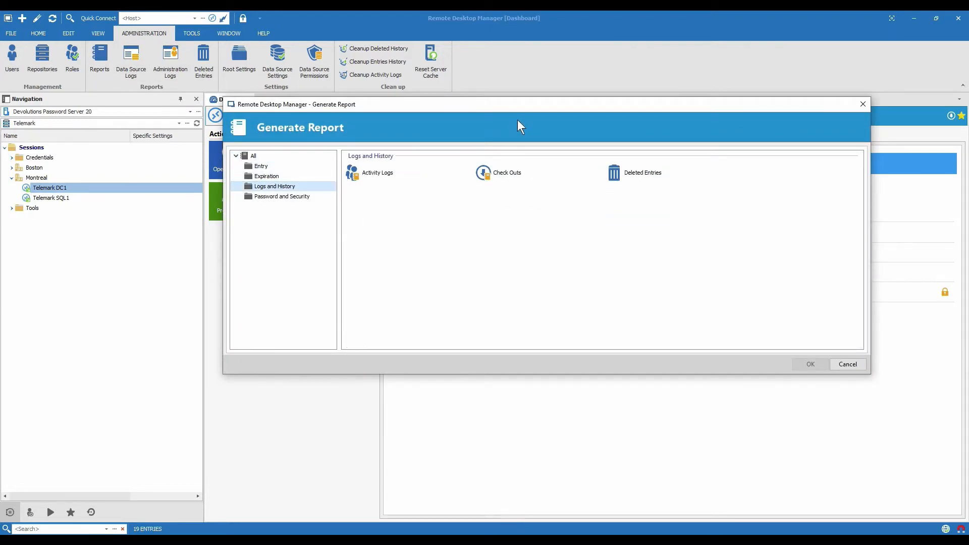
pyautogui.click(507, 173)
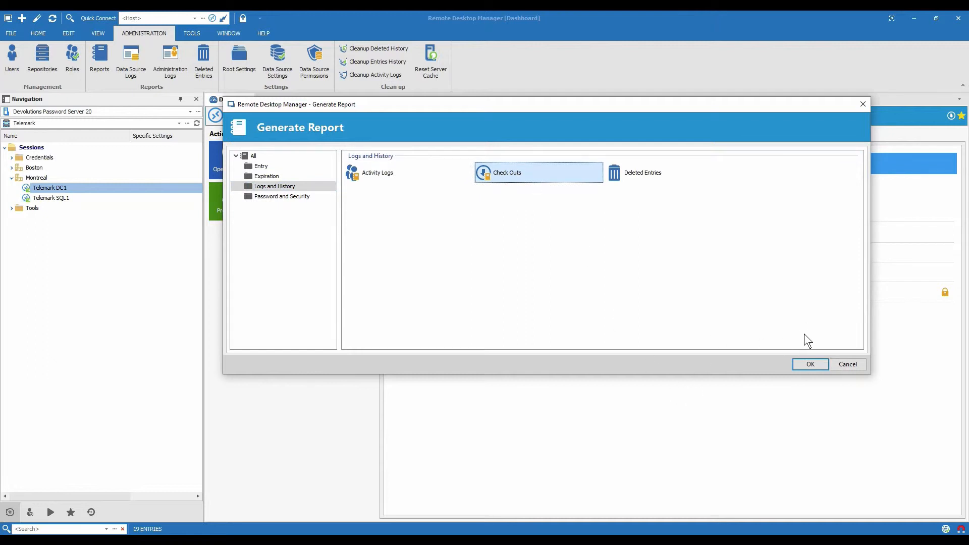
pyautogui.click(810, 364)
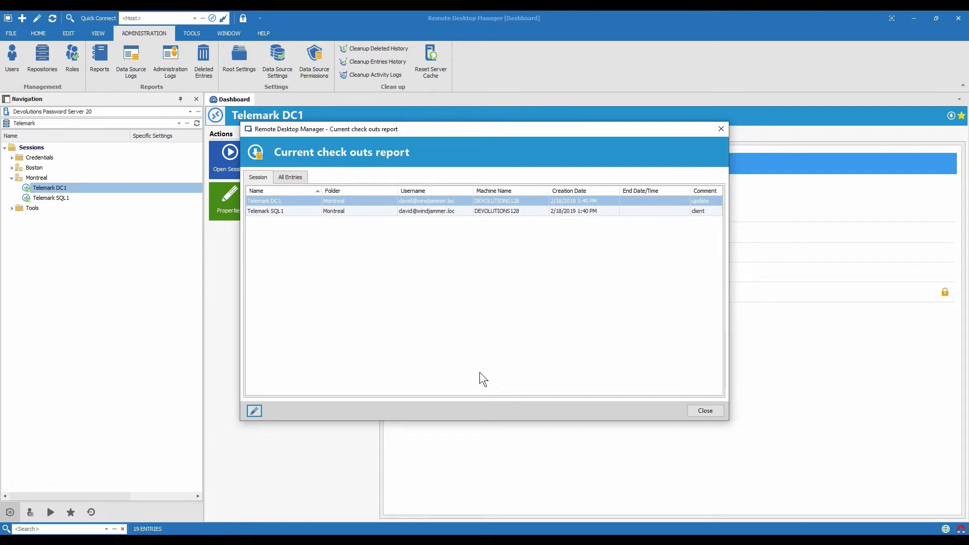
pyautogui.moveTo(413, 339)
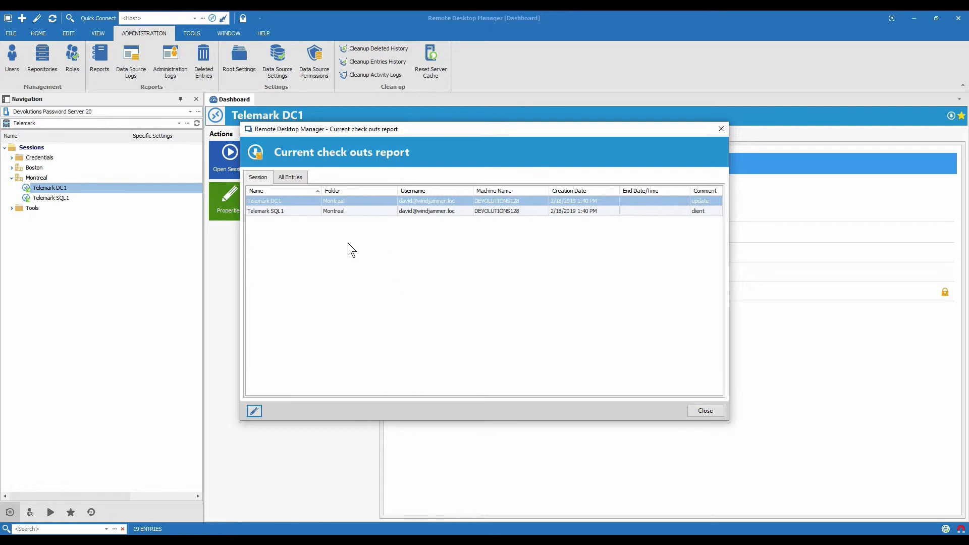
pyautogui.moveTo(377, 201)
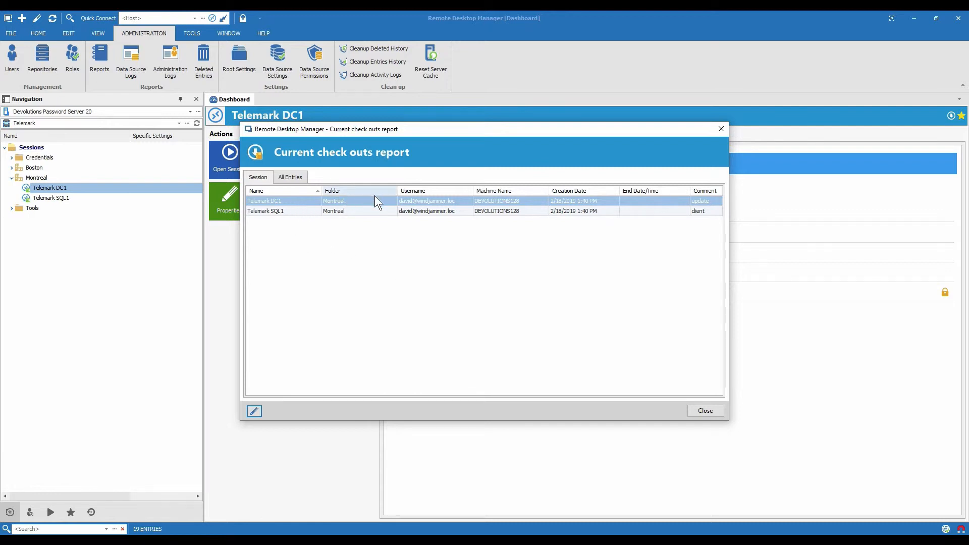
pyautogui.moveTo(593, 176)
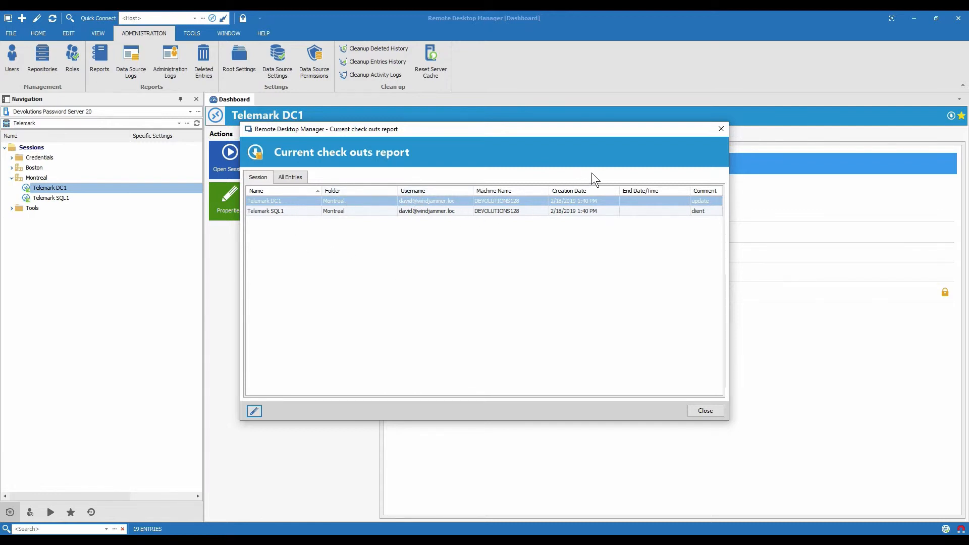
pyautogui.moveTo(706, 218)
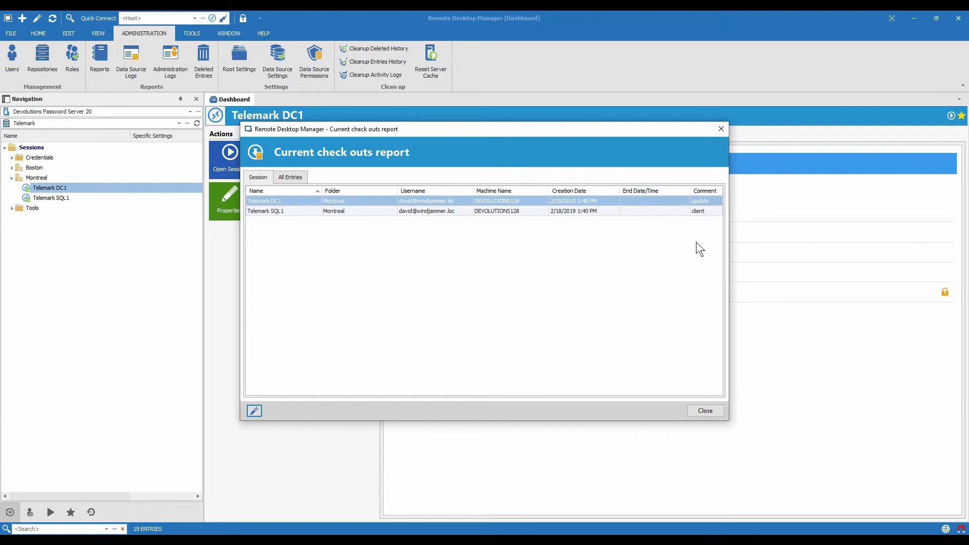
pyautogui.moveTo(645, 289)
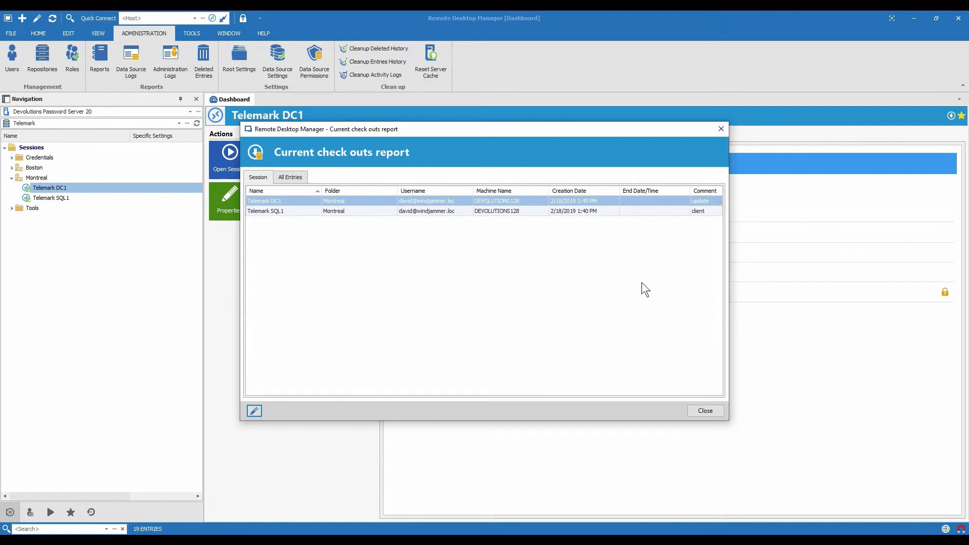
pyautogui.moveTo(706, 411)
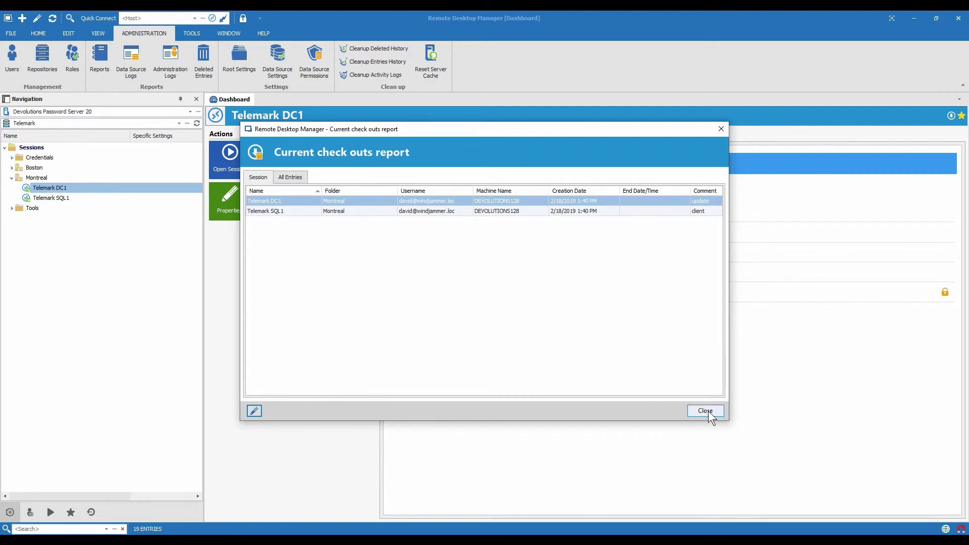
pyautogui.moveTo(706, 430)
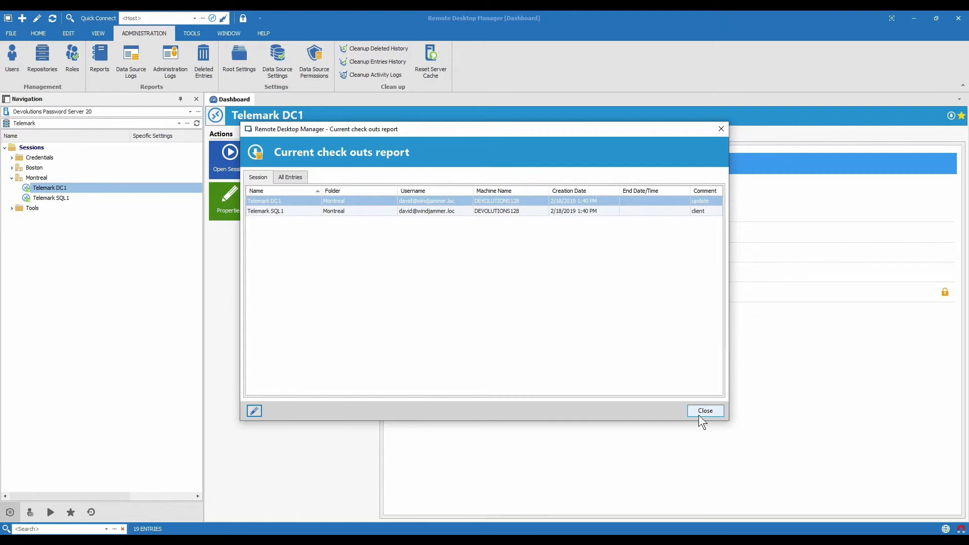
# Close the Current check outs report after reviewing it
pyautogui.click(705, 410)
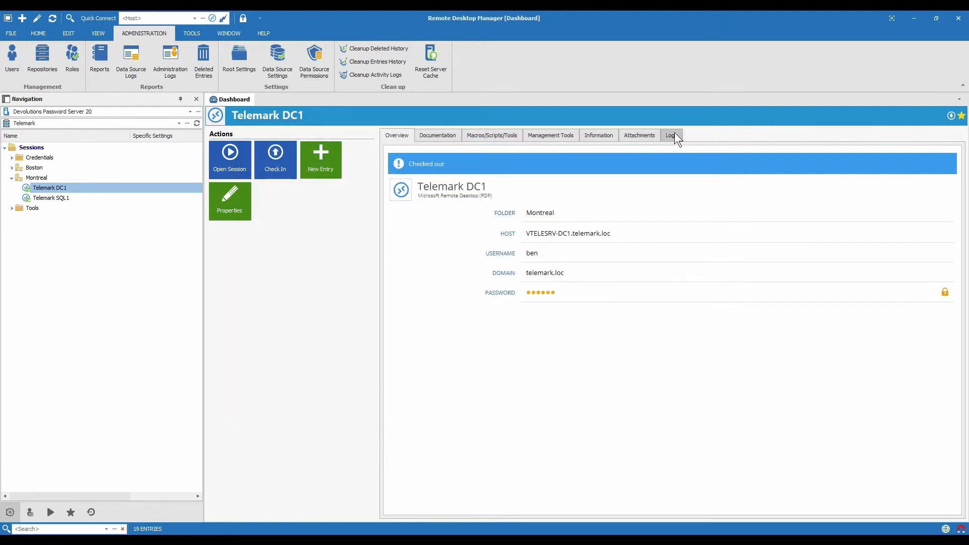
# Show Telemark DC1's logs, listing its 'maintenance' check-out and check-in events
pyautogui.click(671, 135)
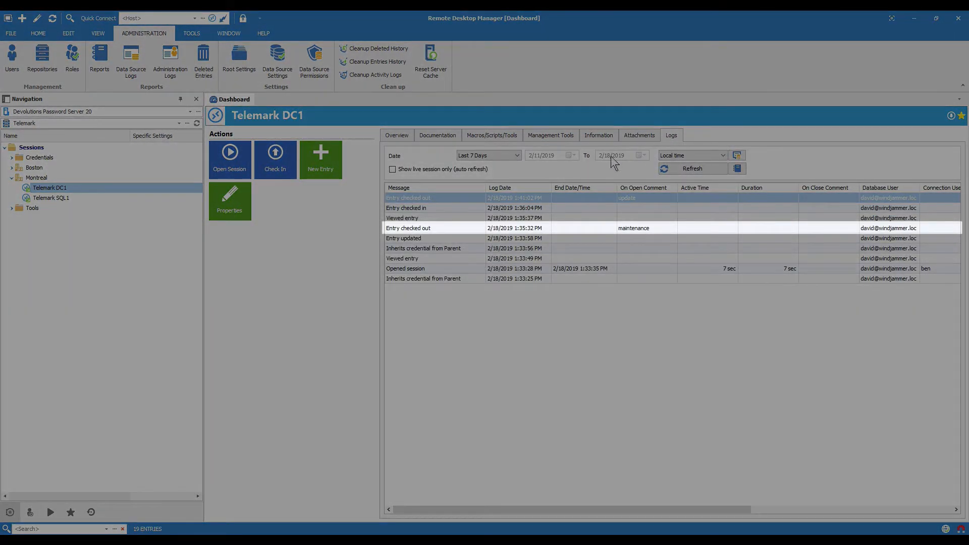
pyautogui.moveTo(505, 220)
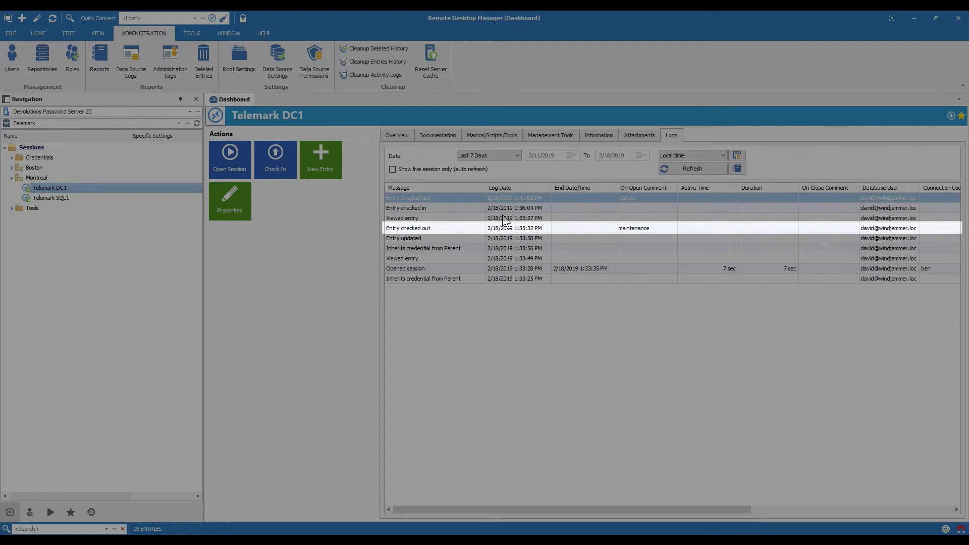